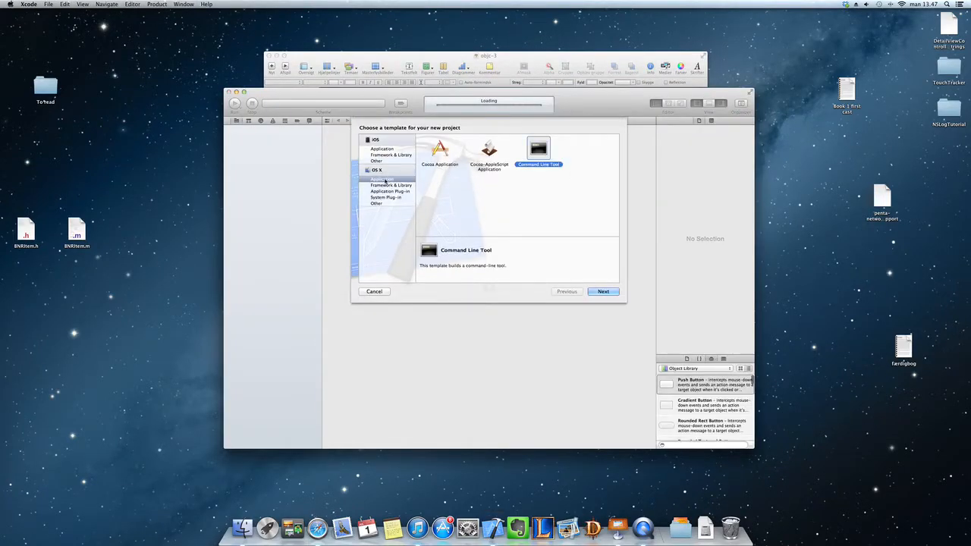
Create the Foundation command-line tool project 'NSLog' from the OS X template, saved on the Desktop.
{"action": "left_click", "coordinate": [603, 291]}
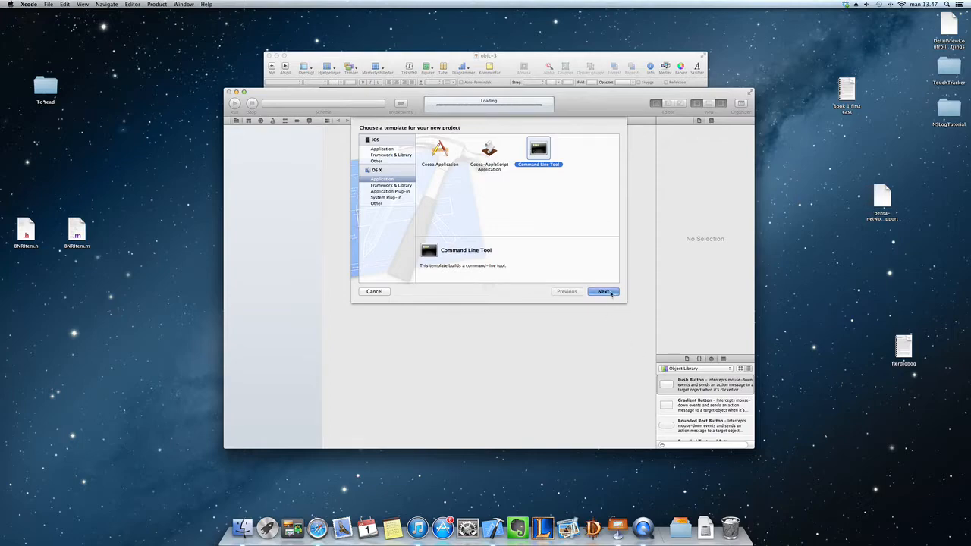
{"action": "left_click", "coordinate": [603, 292]}
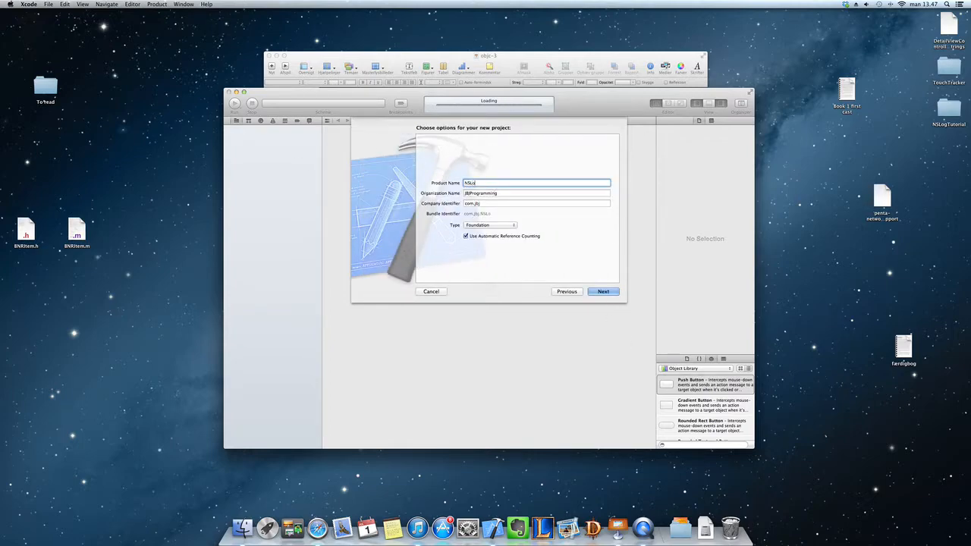
{"action": "left_click", "coordinate": [603, 291]}
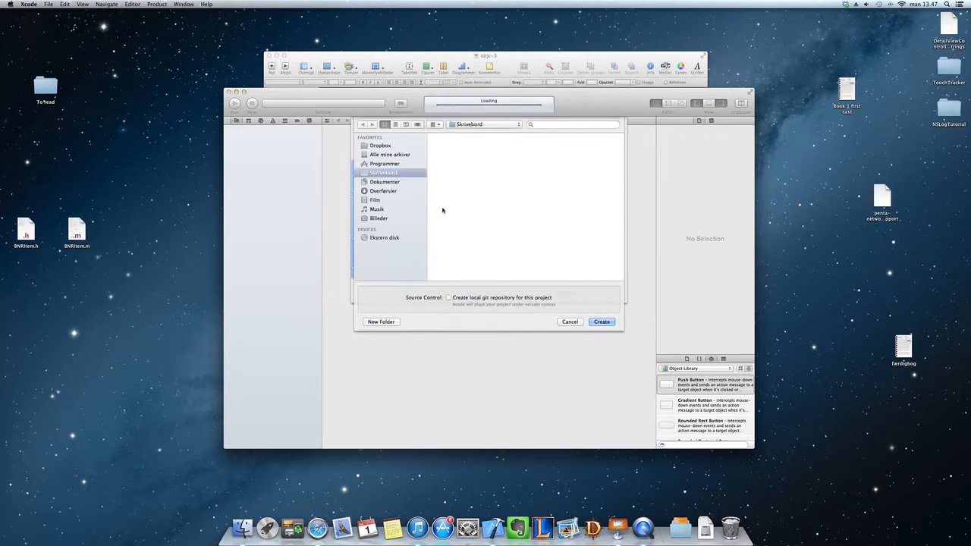
{"action": "left_click", "coordinate": [602, 322]}
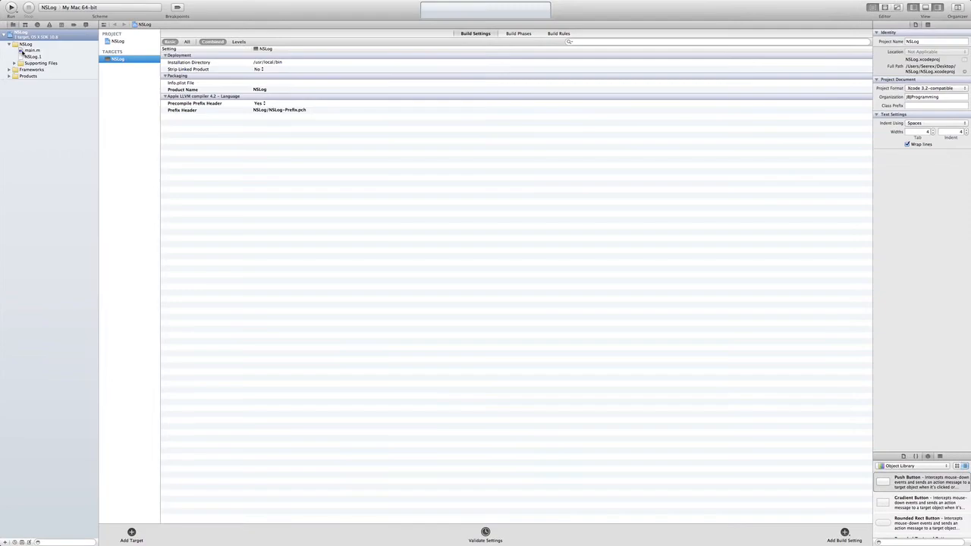
Open main.m and set the code editor font size to 36 pt in Preferences.
{"action": "left_click", "coordinate": [10, 5]}
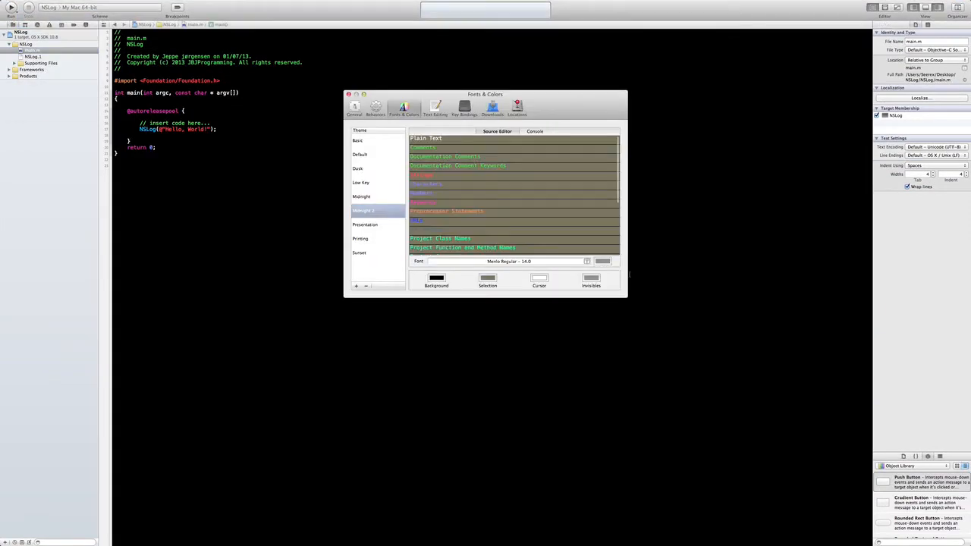
{"action": "left_click", "coordinate": [587, 261]}
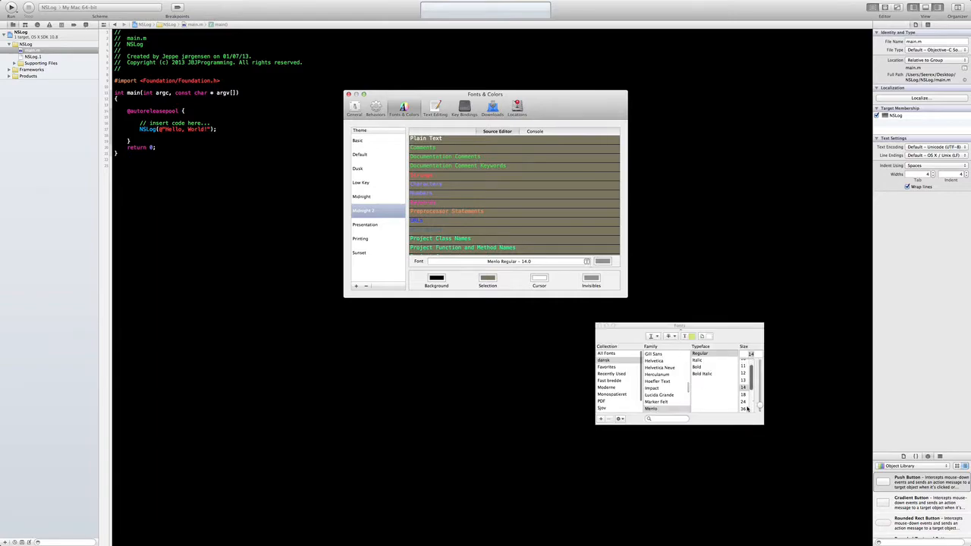
{"action": "left_click", "coordinate": [743, 408]}
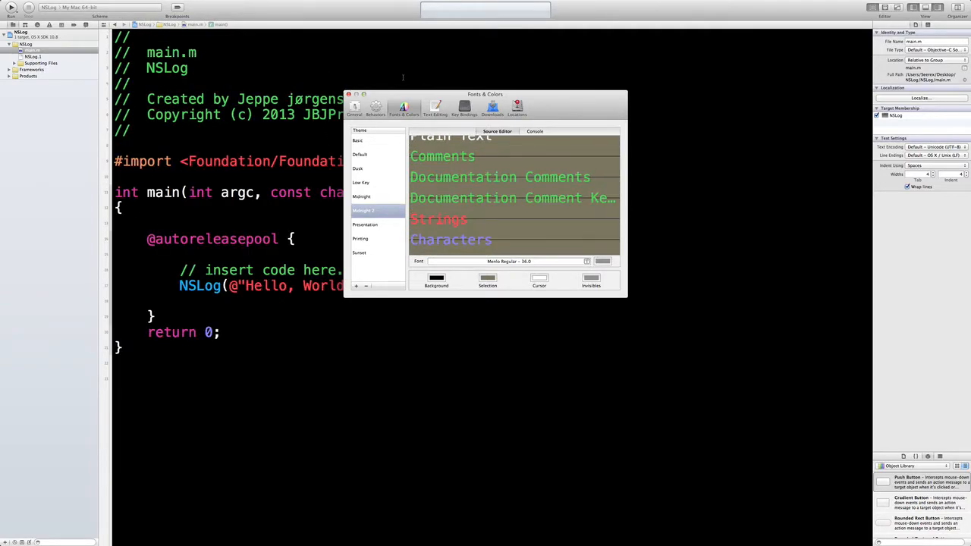
{"action": "left_click", "coordinate": [348, 94]}
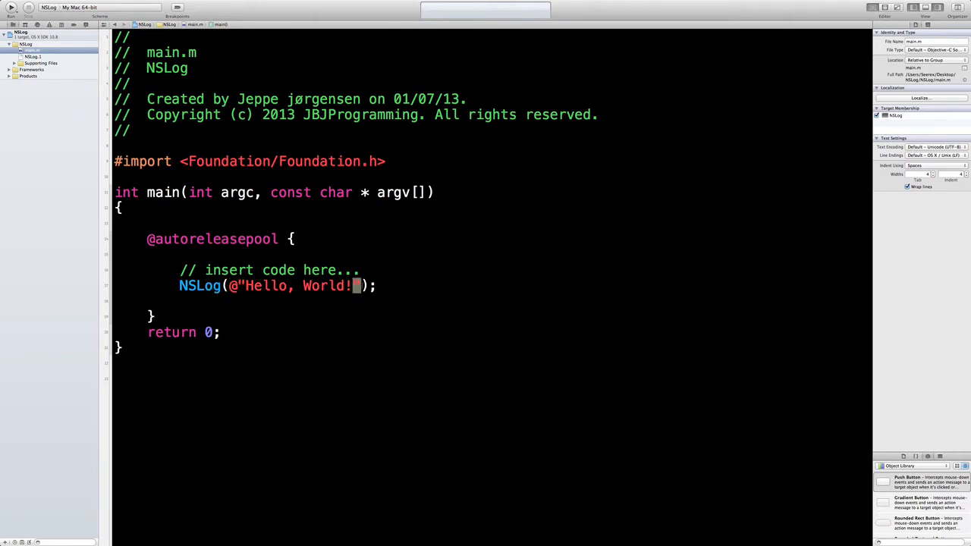
{"action": "double_click", "coordinate": [265, 285]}
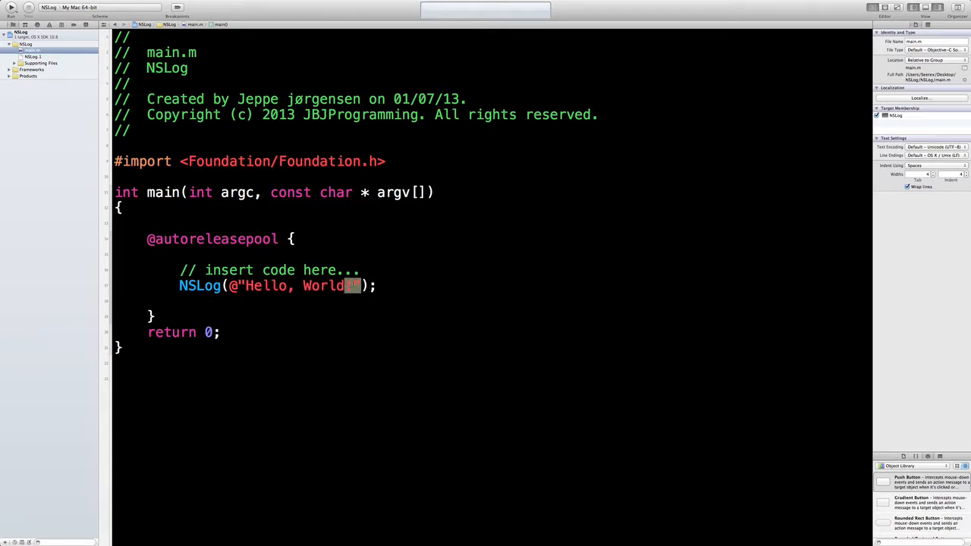
{"action": "type", "text": "!"}
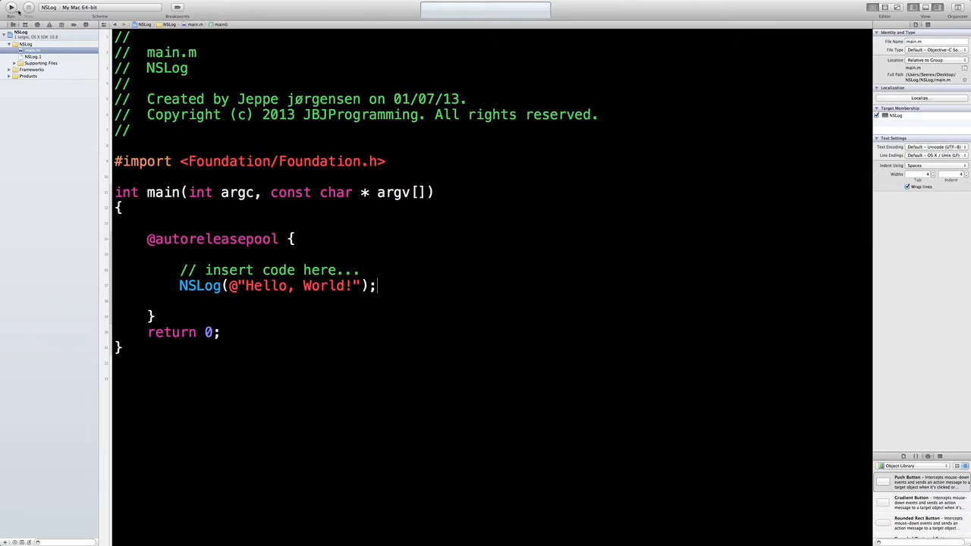
Run the program and show All Output in the debug console.
{"action": "left_click", "coordinate": [12, 6]}
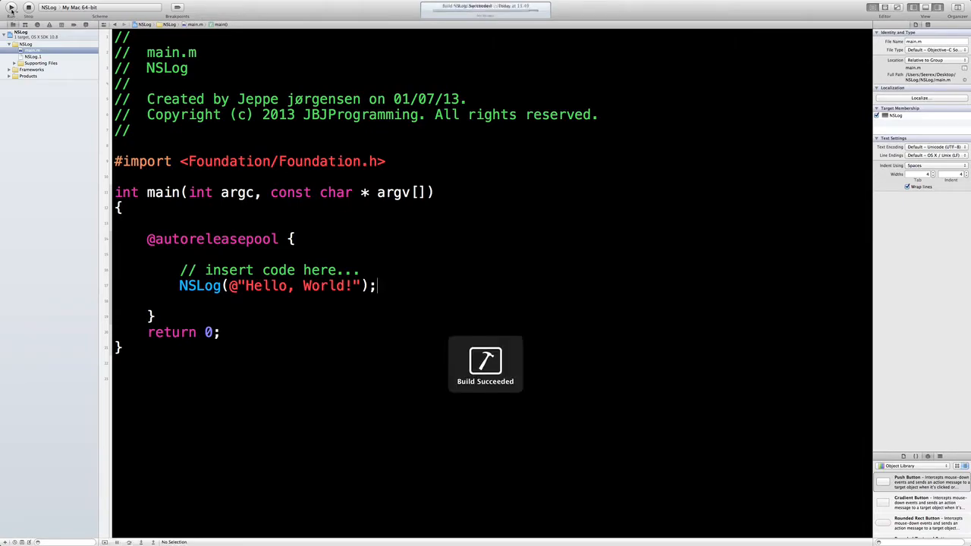
{"action": "left_click", "coordinate": [11, 7]}
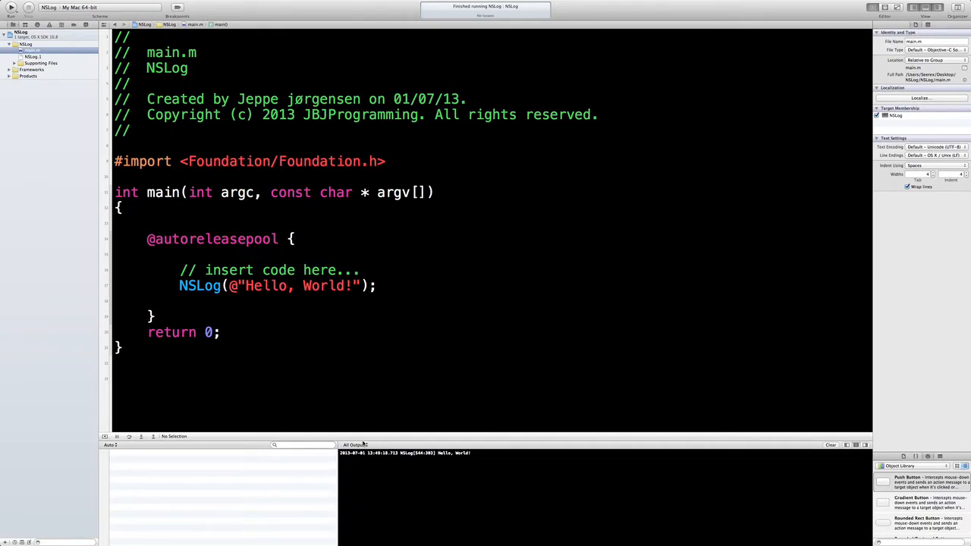
{"action": "left_click", "coordinate": [357, 446]}
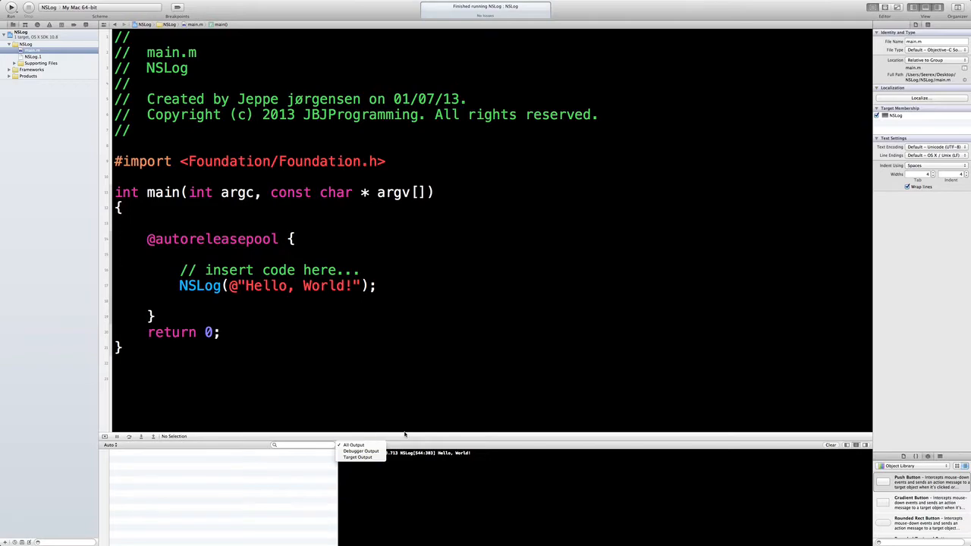
{"action": "left_click", "coordinate": [353, 445]}
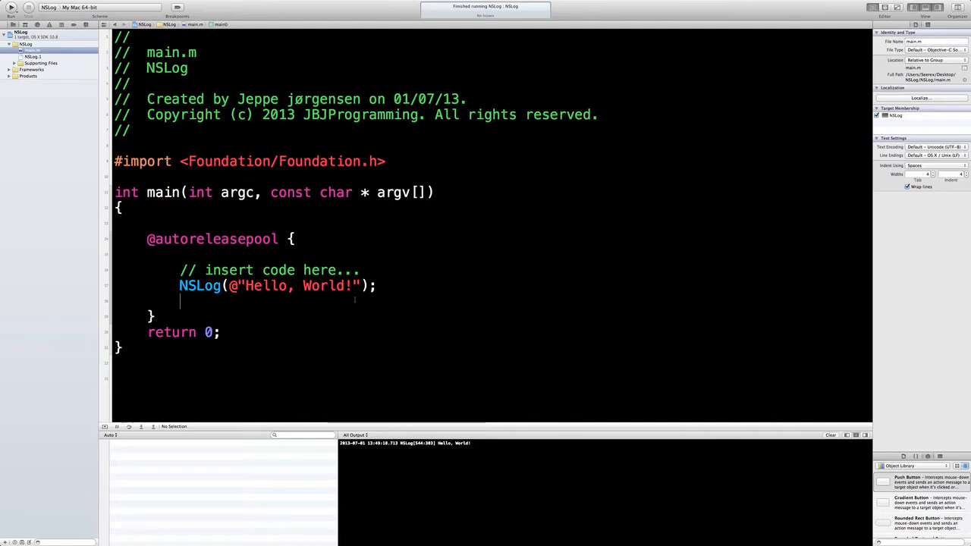
Select the Hello, World! string in main.m and run again.
{"action": "double_click", "coordinate": [258, 285]}
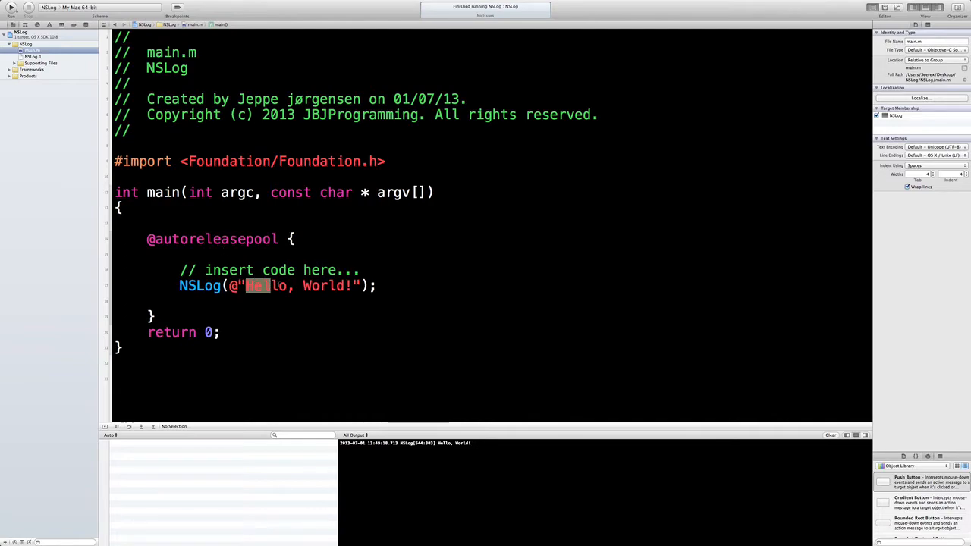
{"action": "double_click", "coordinate": [296, 286]}
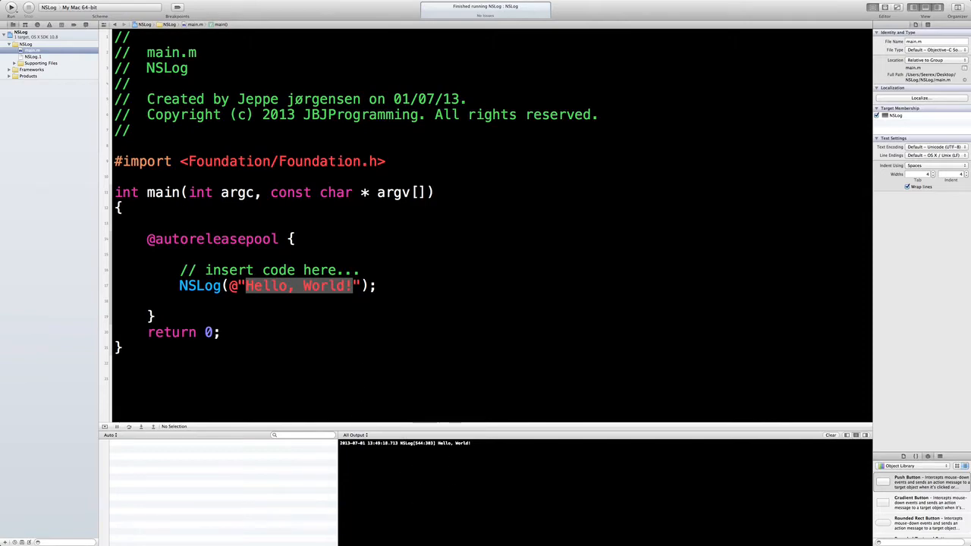
{"action": "mouse_move", "coordinate": [927, 8]}
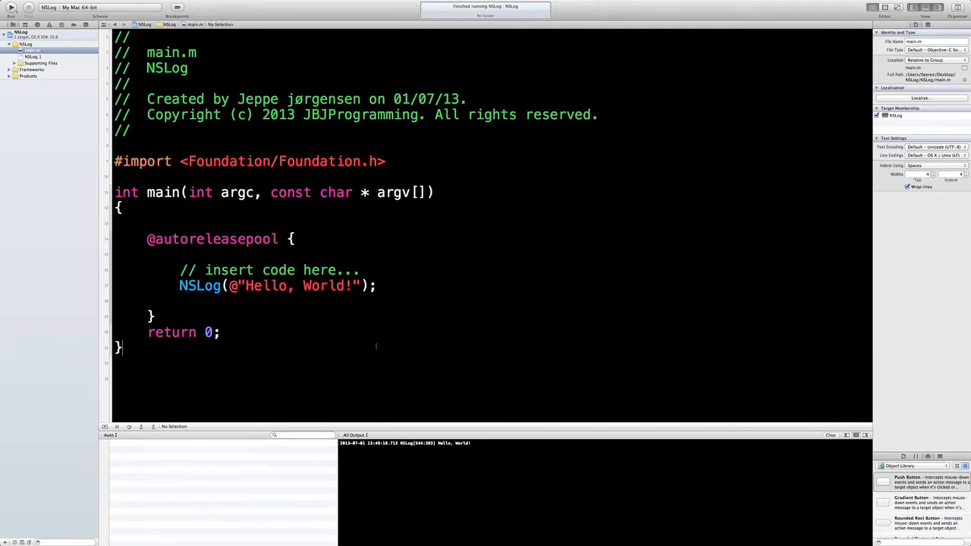
{"action": "left_click", "coordinate": [10, 8]}
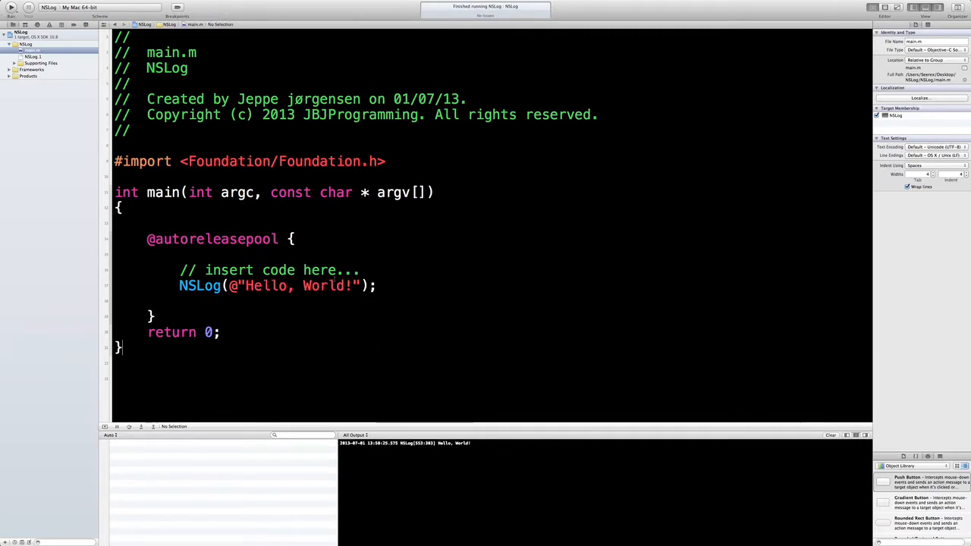
Delete the comment and Hello, World! NSLog lines, then rebuild with the empty block.
{"action": "left_click_drag", "start_coordinate": [179, 270], "coordinate": [376, 286]}
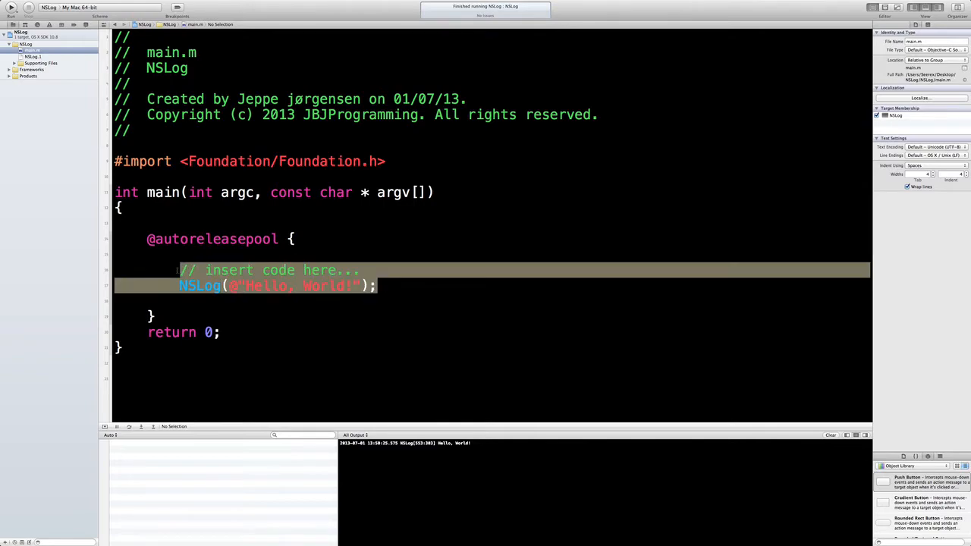
{"action": "key", "text": "Delete"}
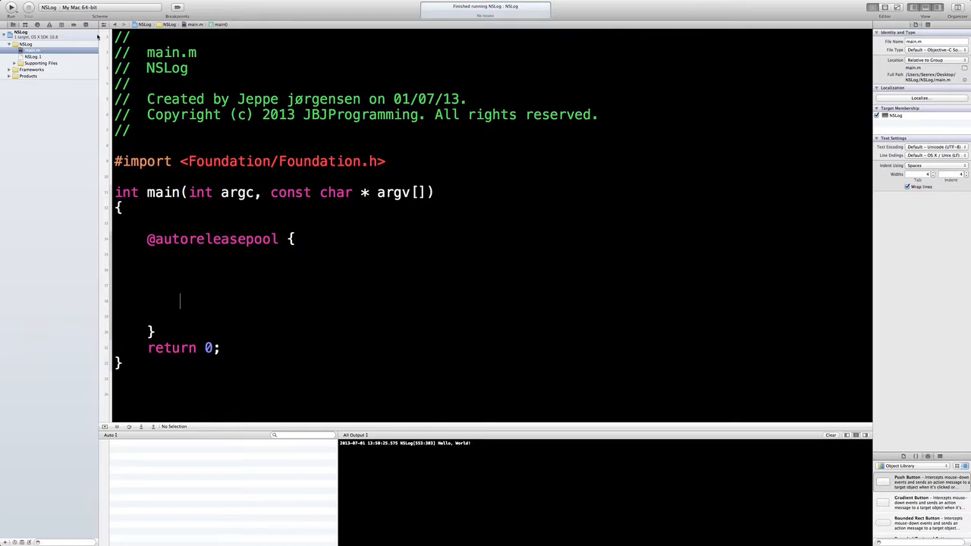
{"action": "left_click", "coordinate": [11, 7]}
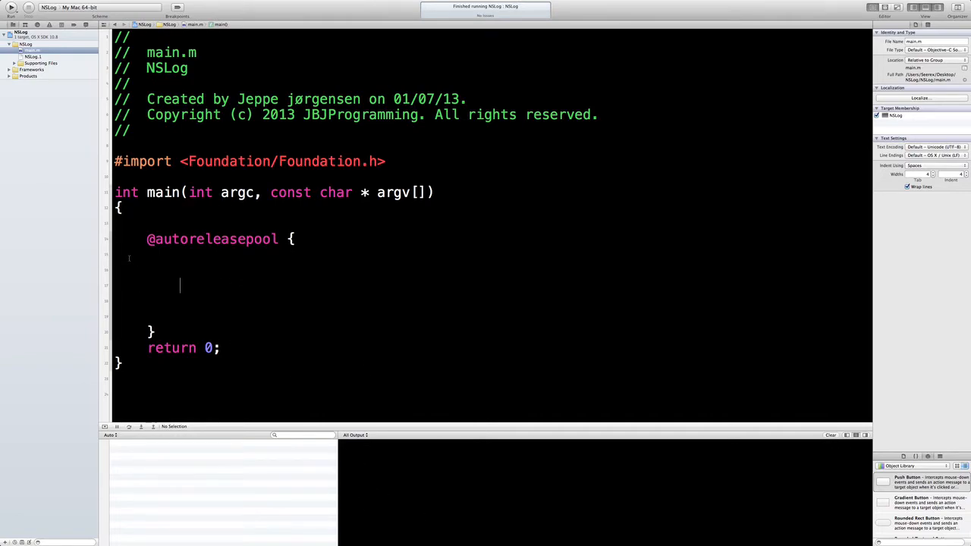
{"action": "left_click", "coordinate": [11, 16]}
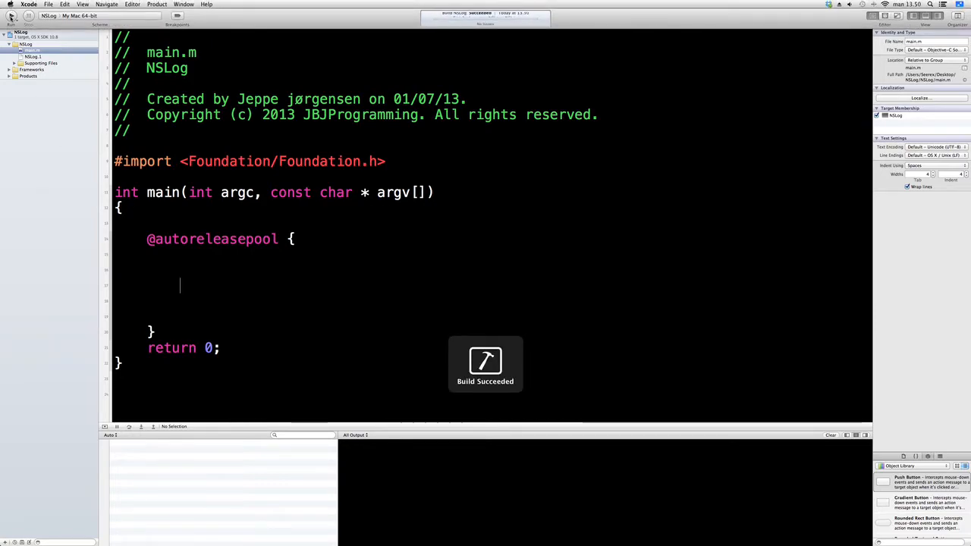
{"action": "left_click", "coordinate": [11, 6]}
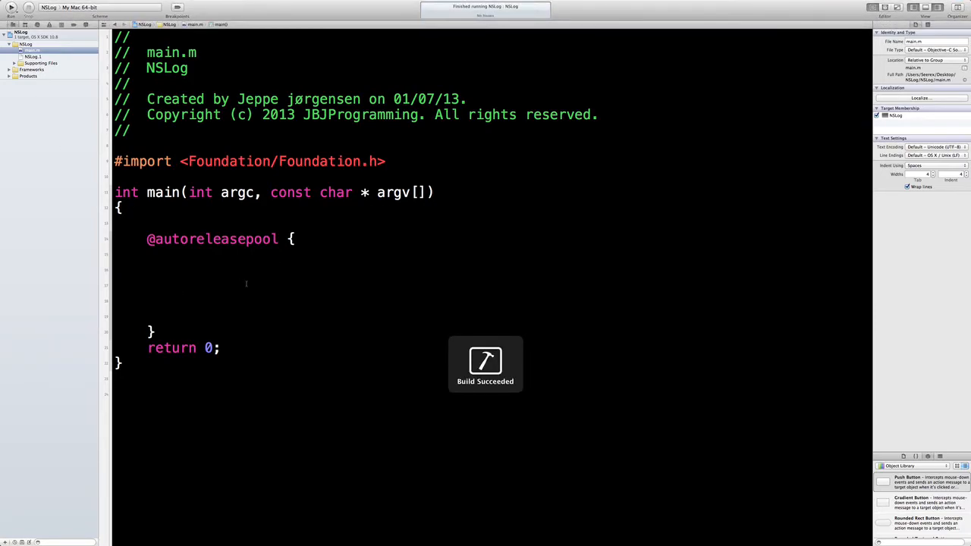
{"action": "mouse_move", "coordinate": [368, 319]}
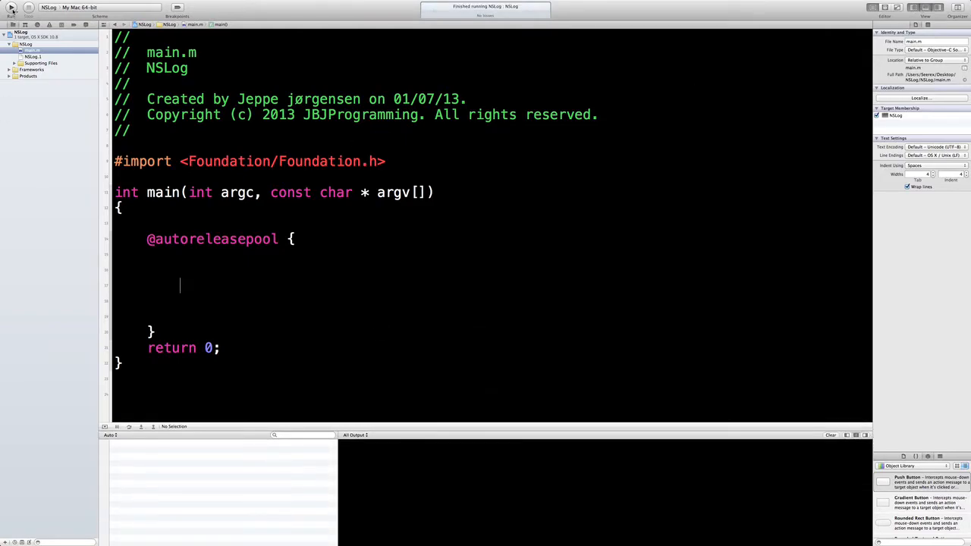
{"action": "mouse_move", "coordinate": [10, 7]}
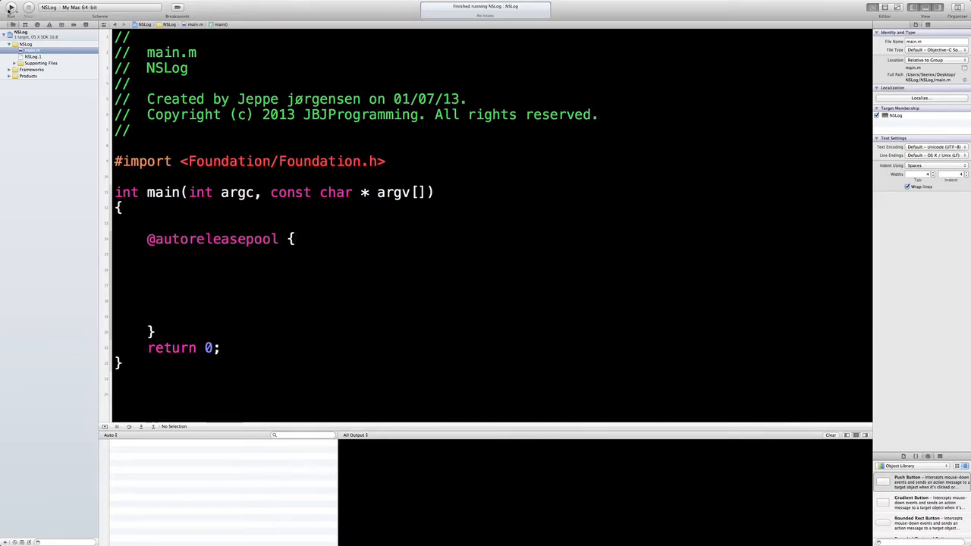
{"action": "left_click", "coordinate": [180, 256]}
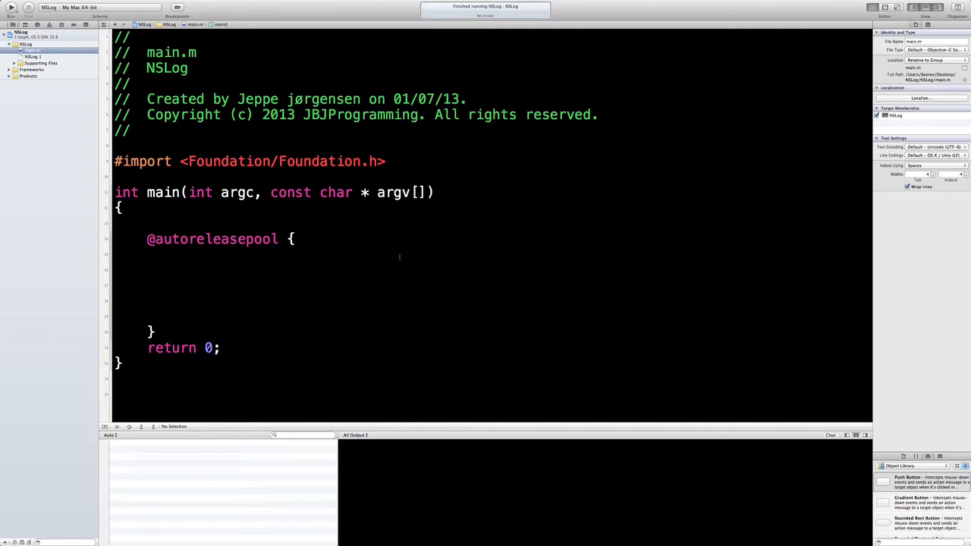
Type NSLog(@"I love programming"); inside the autoreleasepool block.
{"action": "left_click", "coordinate": [180, 286]}
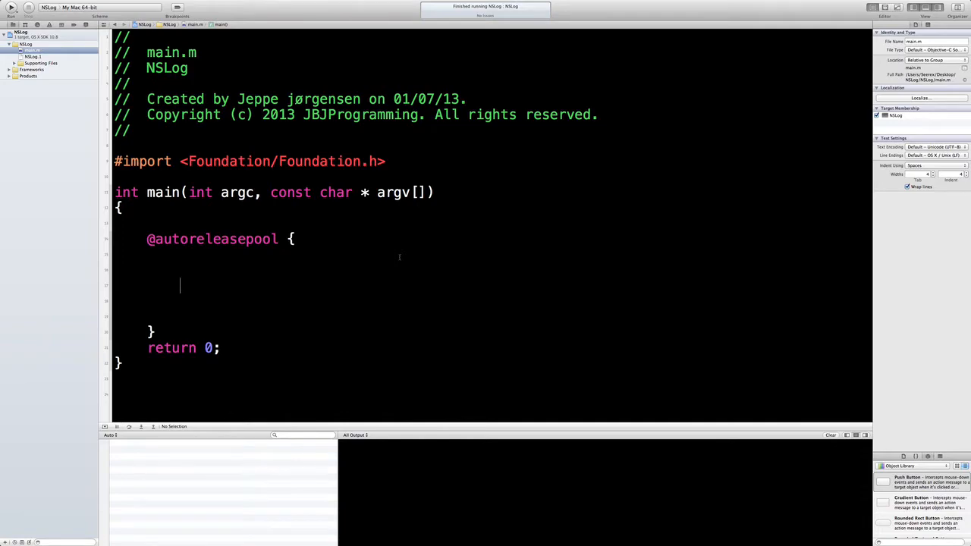
{"action": "type", "text": "NSLog("}
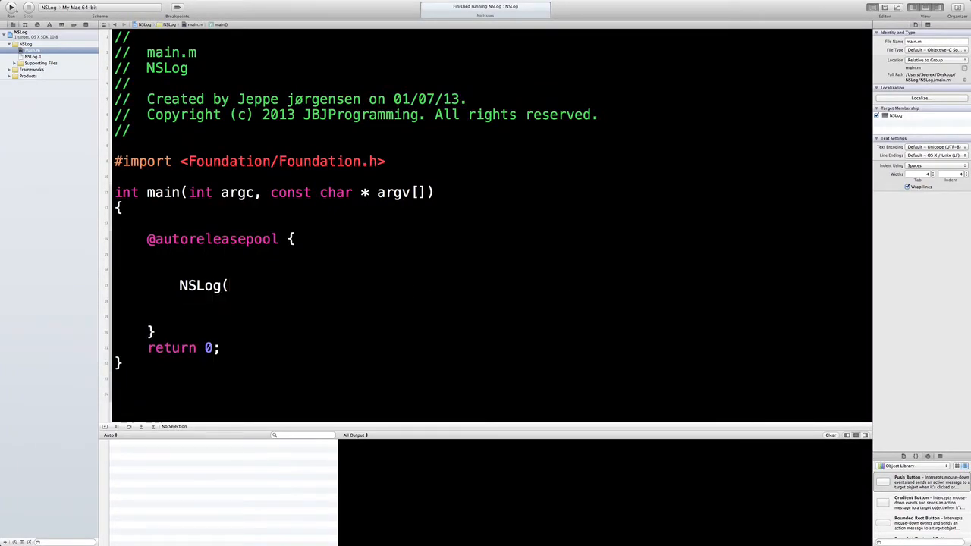
{"action": "type", "text": "@\"\")"}
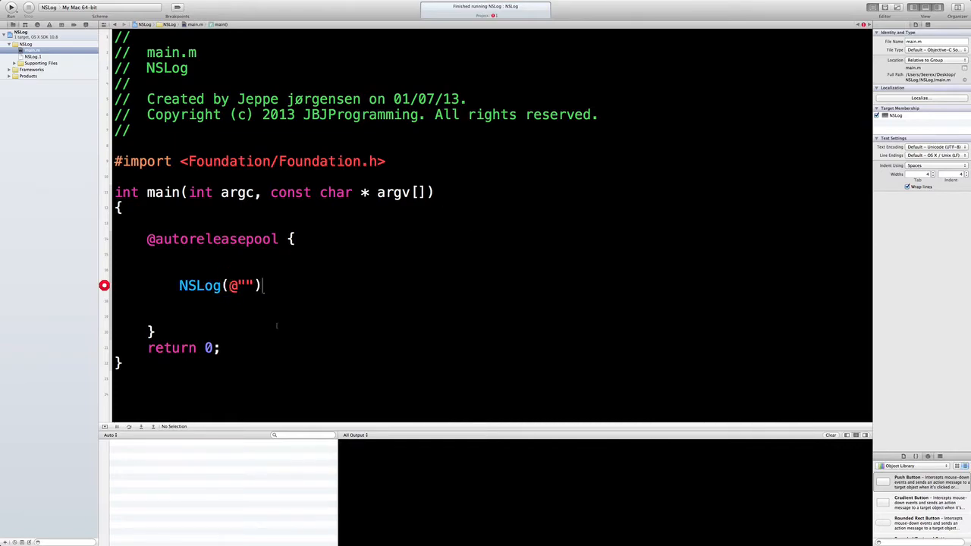
{"action": "double_click", "coordinate": [220, 285]}
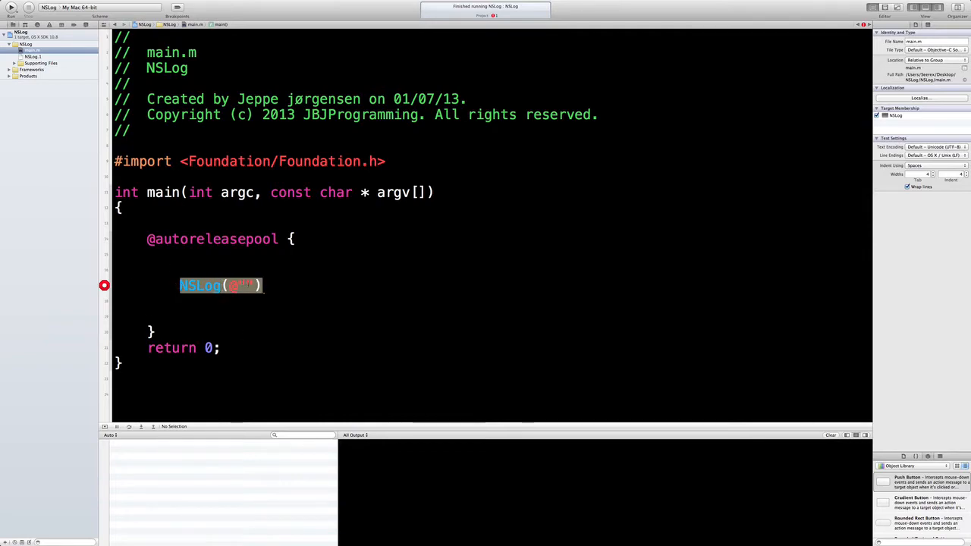
{"action": "type", "text": "@\"\""}
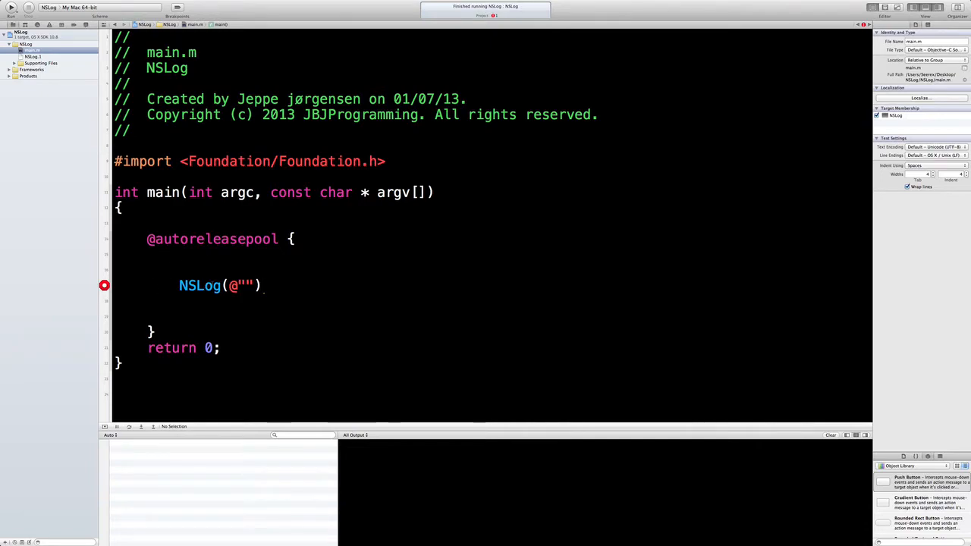
{"action": "type", "text": ";"}
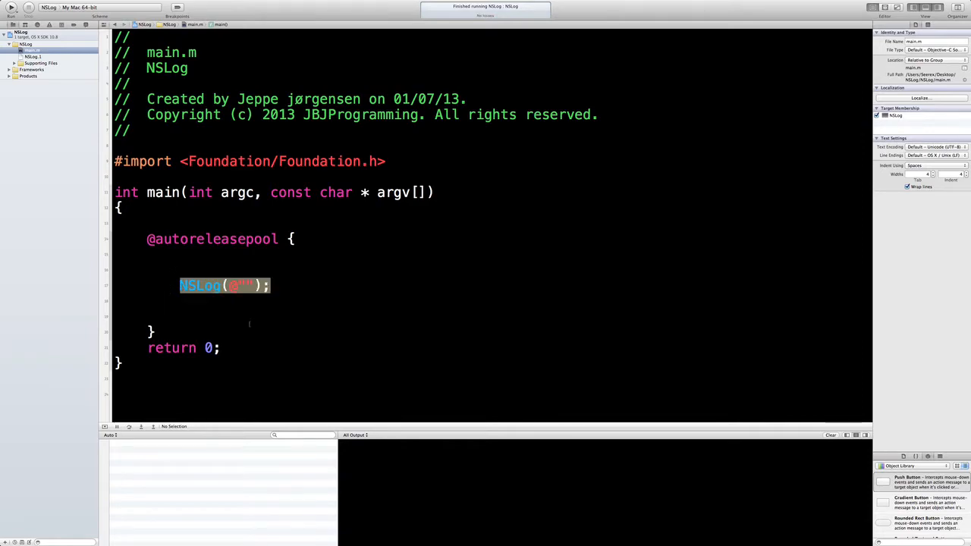
{"action": "type", "text": "@\"\""}
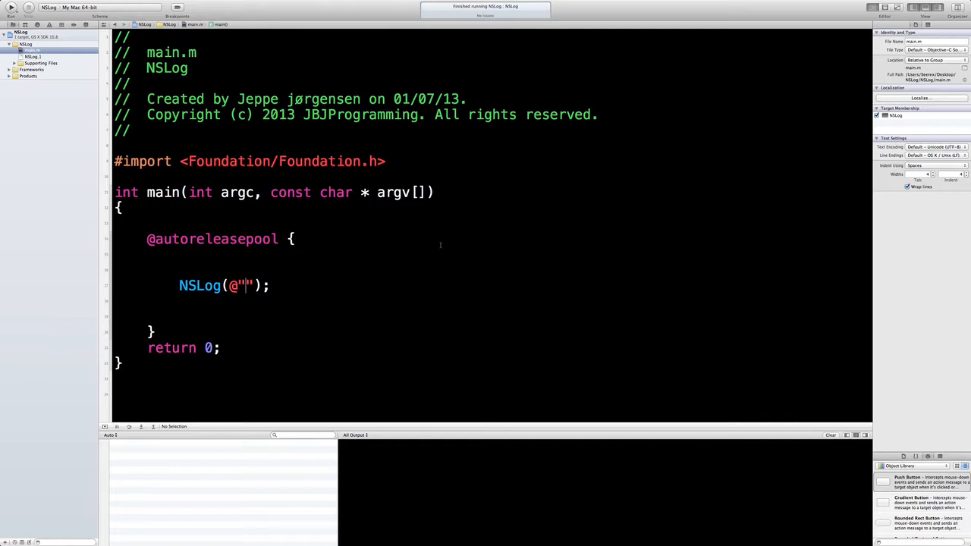
{"action": "type", "text": "I"}
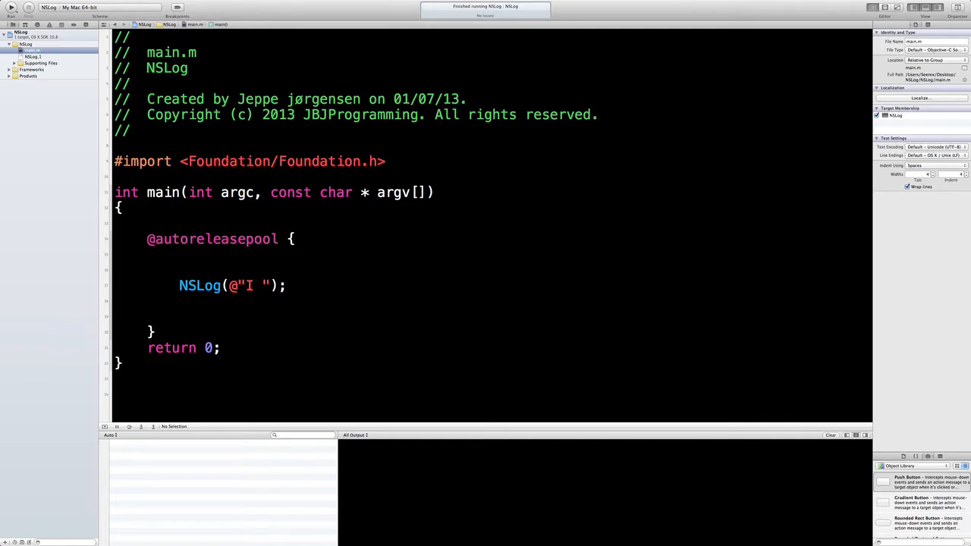
{"action": "type", "text": "love progra"}
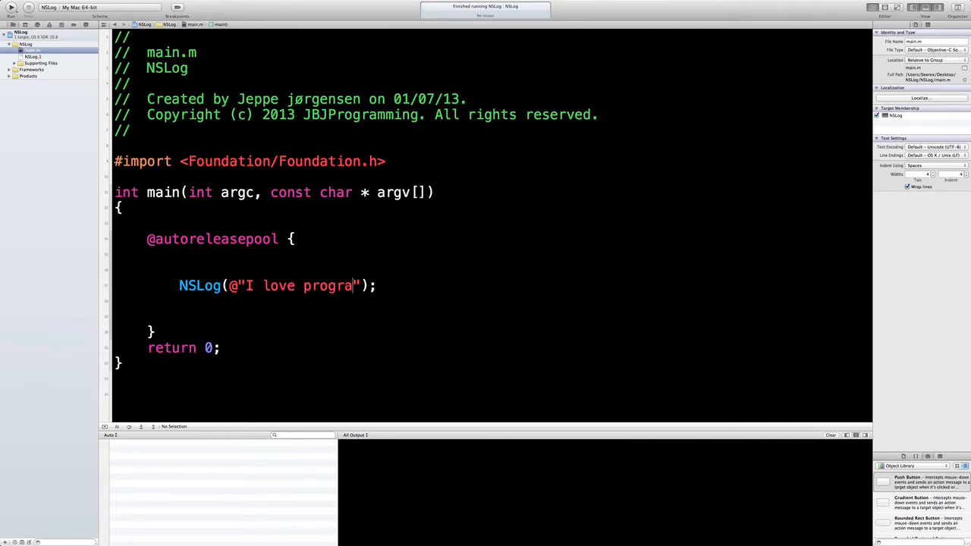
{"action": "type", "text": "mming"}
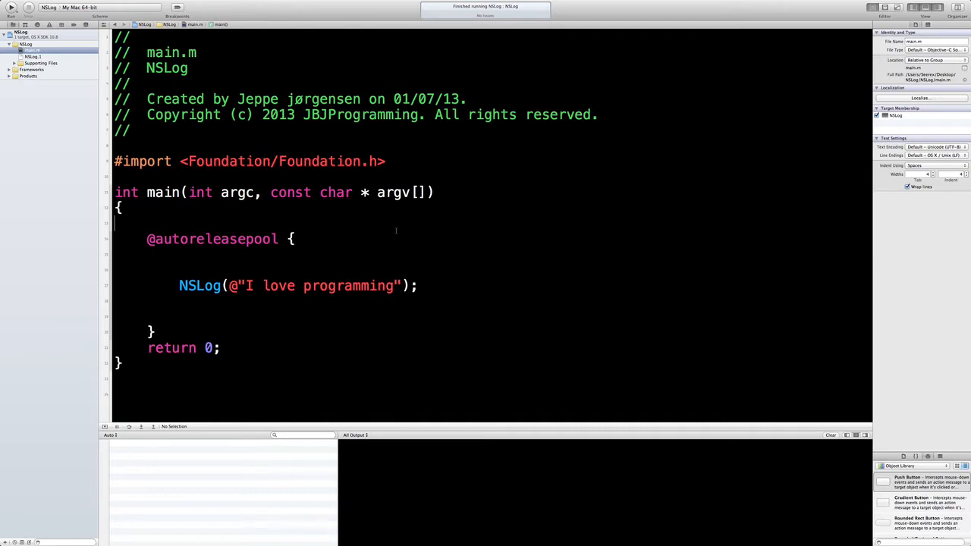
Run the program, then change the message to 'Gui gua' and run again.
{"action": "left_click", "coordinate": [11, 7]}
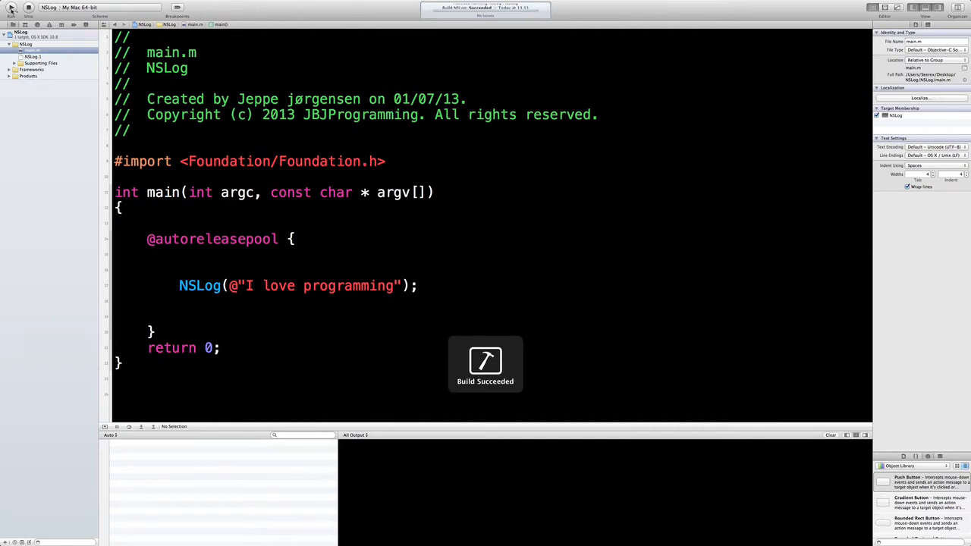
{"action": "left_click", "coordinate": [10, 6]}
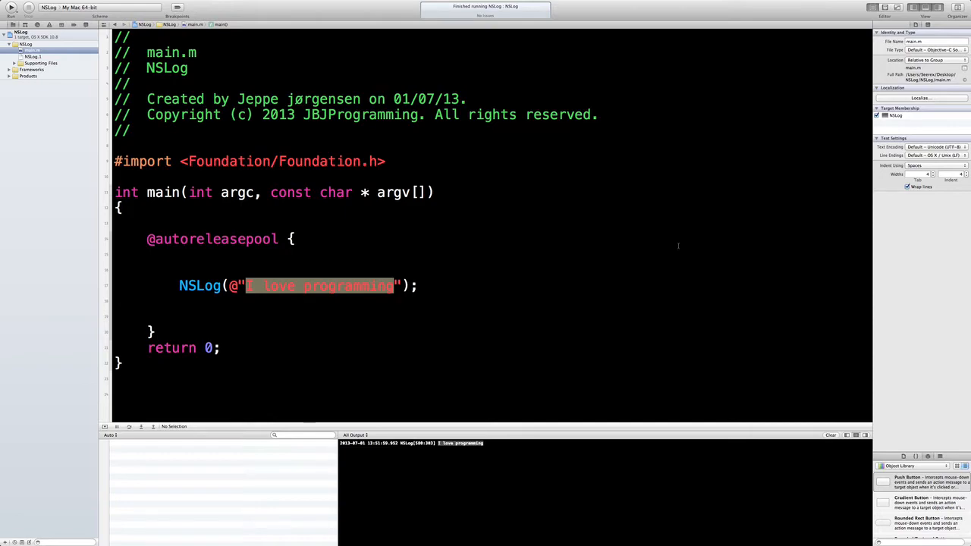
{"action": "type", "text": "Gui guaby\");"}
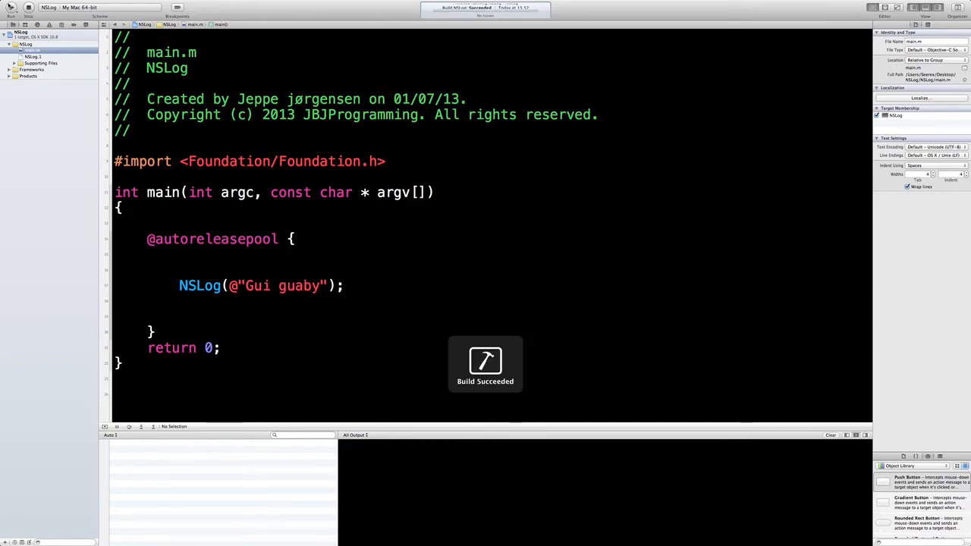
{"action": "left_click", "coordinate": [11, 6]}
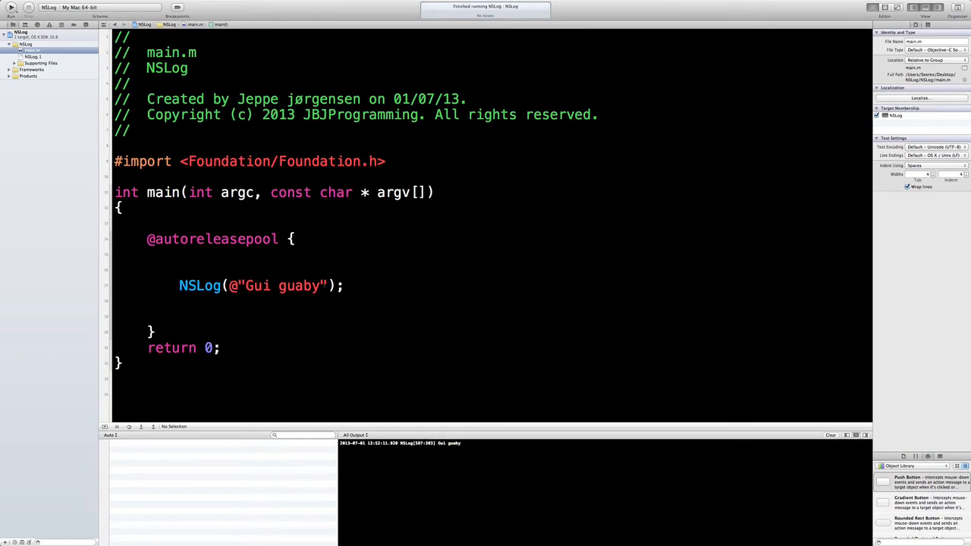
Log '1234 sada SDAFSD' with another run, then delete the message text.
{"action": "type", "text": "123"}
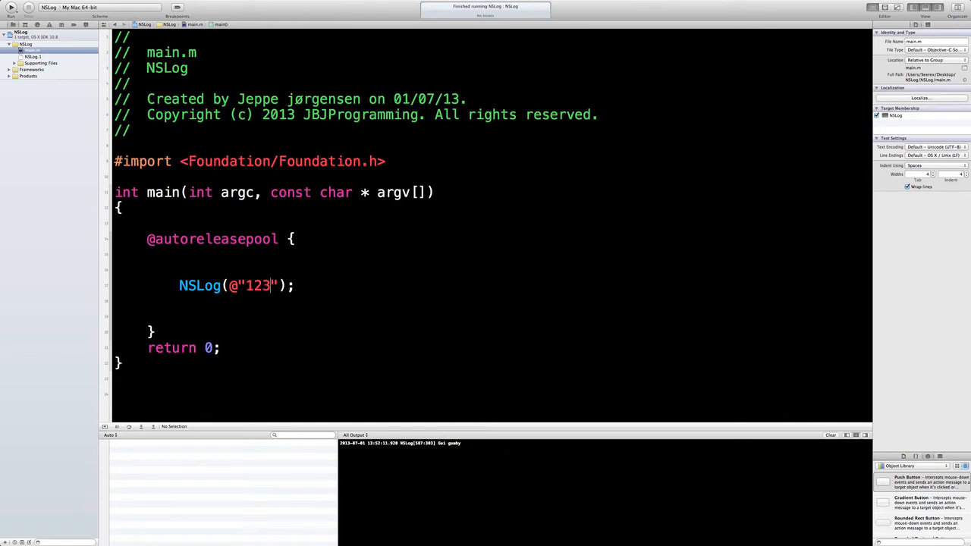
{"action": "type", "text": "4 sada"}
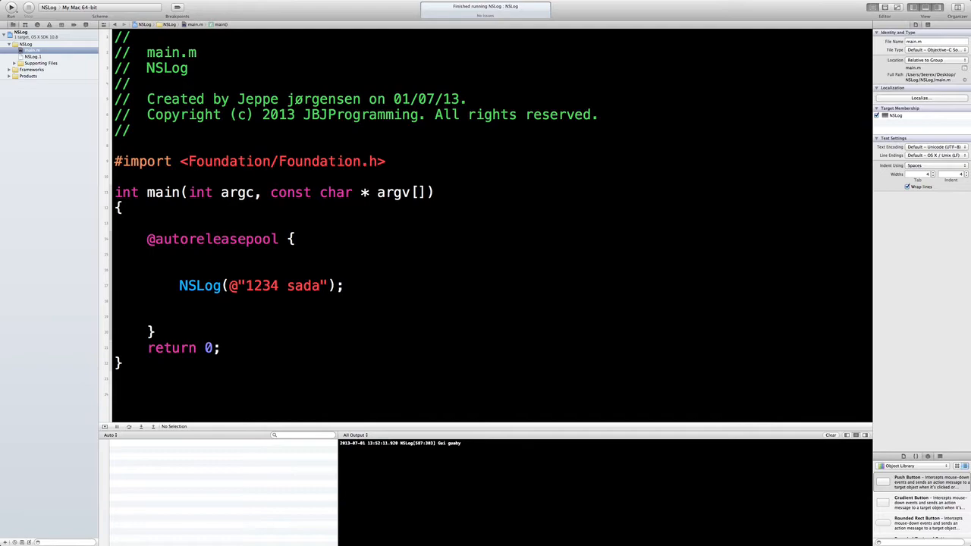
{"action": "type", "text": "SDAFSD"}
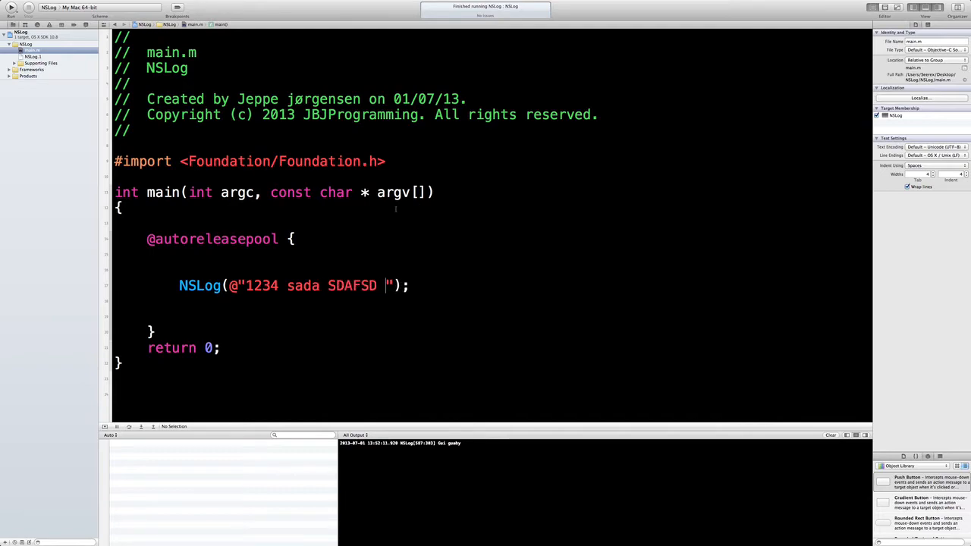
{"action": "left_click", "coordinate": [10, 7]}
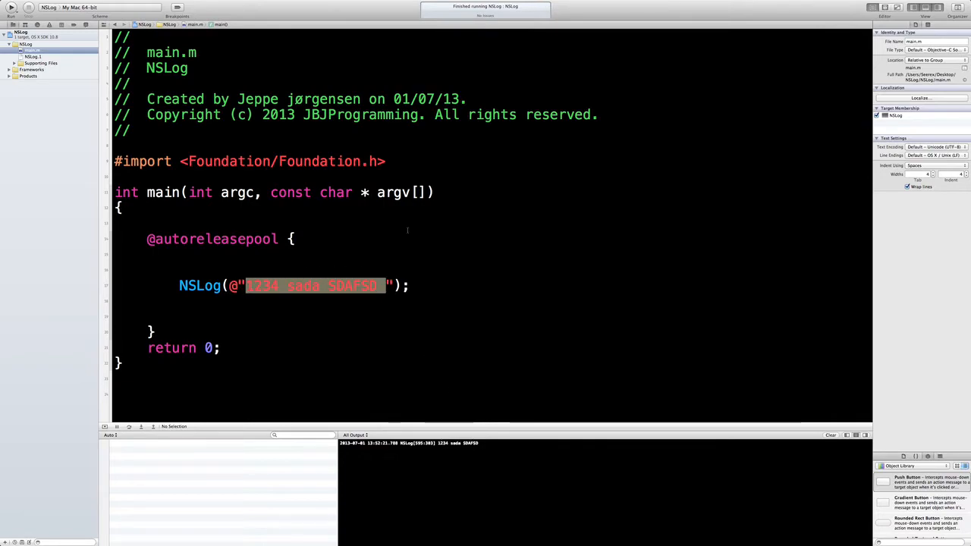
{"action": "key", "text": "Delete"}
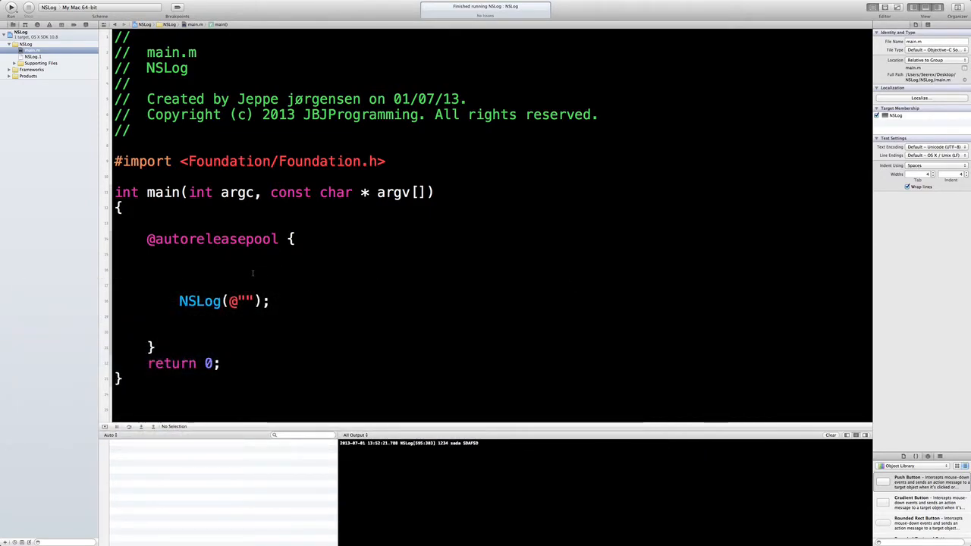
Add int myVariable = 10; above the empty NSLog(@"") statement.
{"action": "type", "text": "int"}
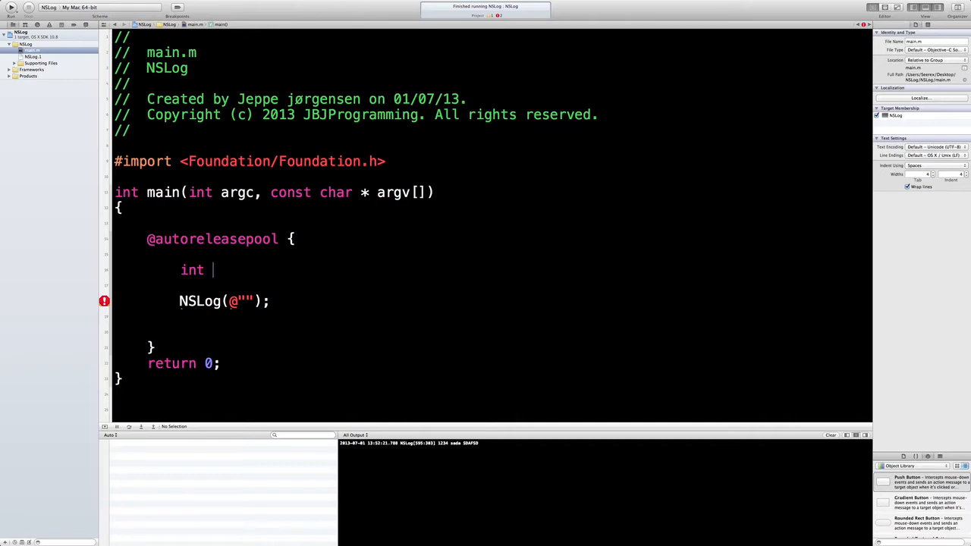
{"action": "type", "text": "v"}
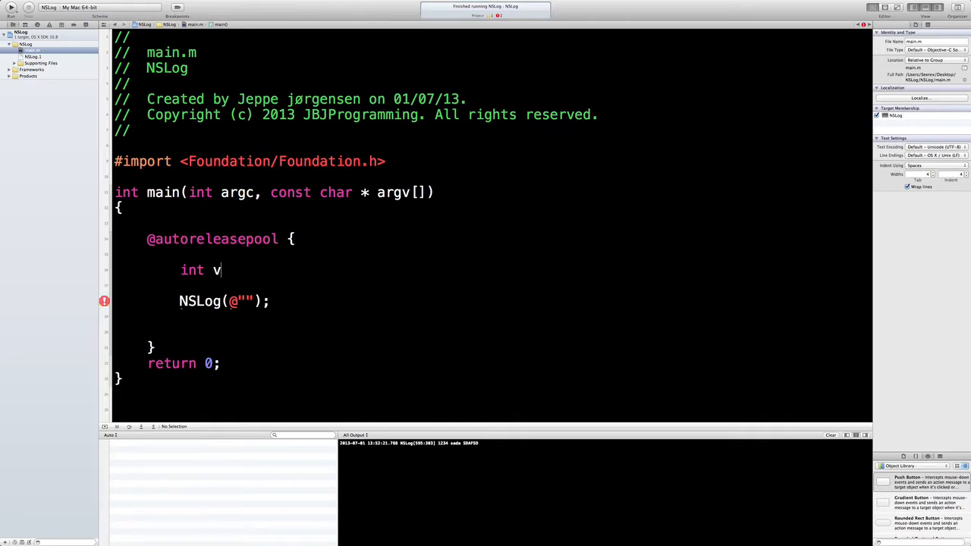
{"action": "type", "text": "olatile"}
{"action": "type", "text": "myVa"}
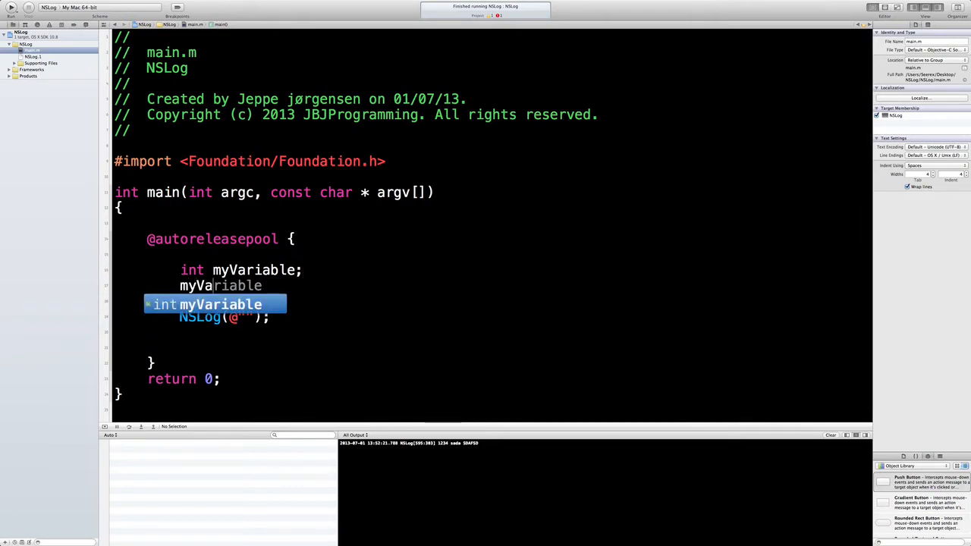
{"action": "type", "text": "= 10;"}
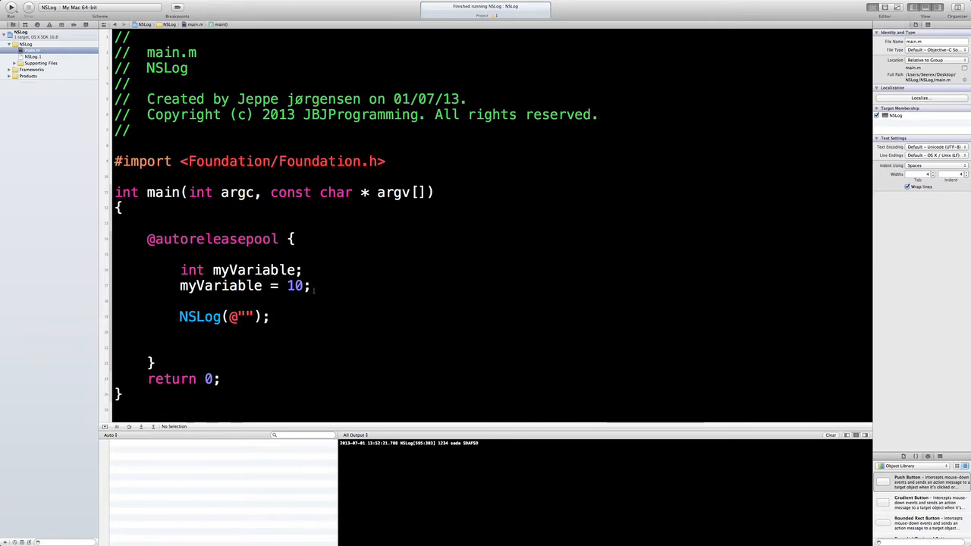
{"action": "left_click_drag", "start_coordinate": [180, 270], "coordinate": [310, 286]}
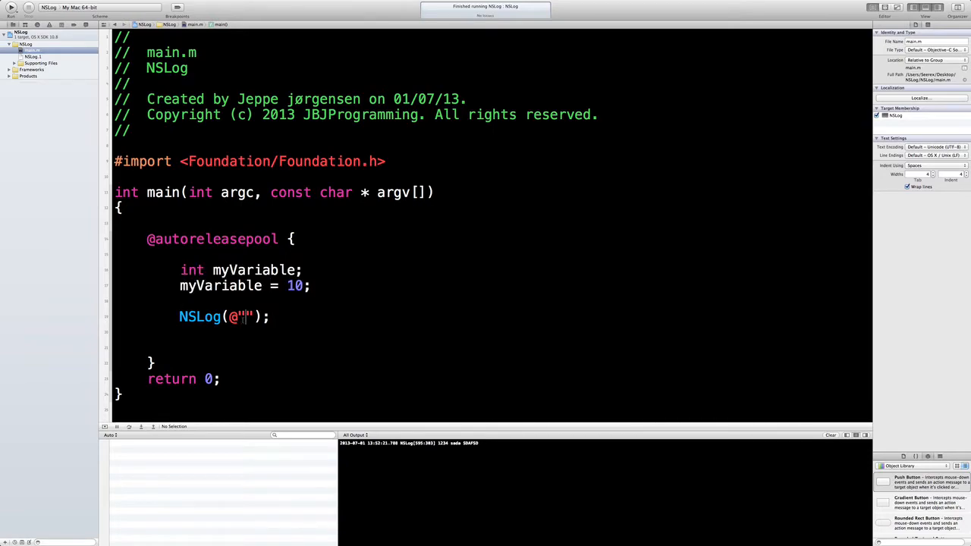
{"action": "mouse_move", "coordinate": [436, 275]}
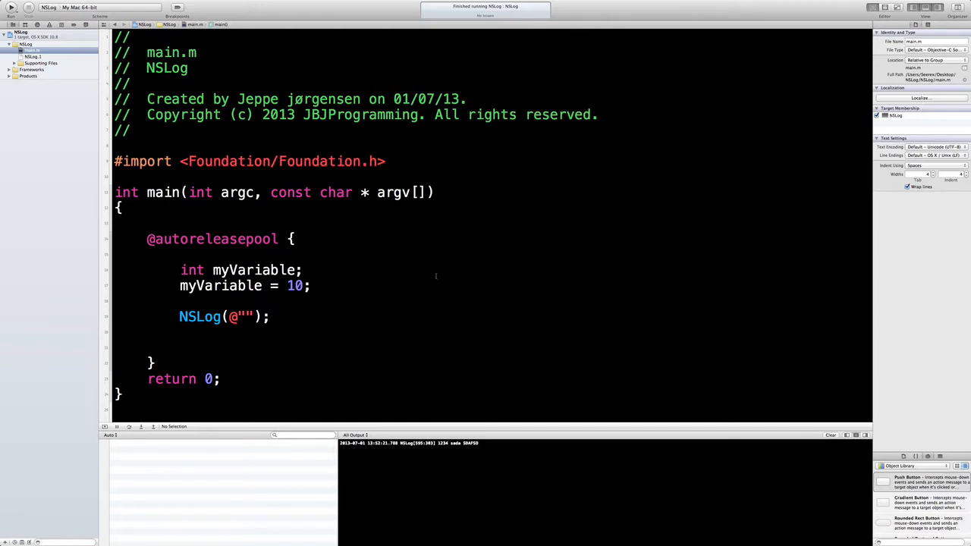
Set the NSLog format string to @"%i" and add a blank line above it.
{"action": "type", "text": "%"}
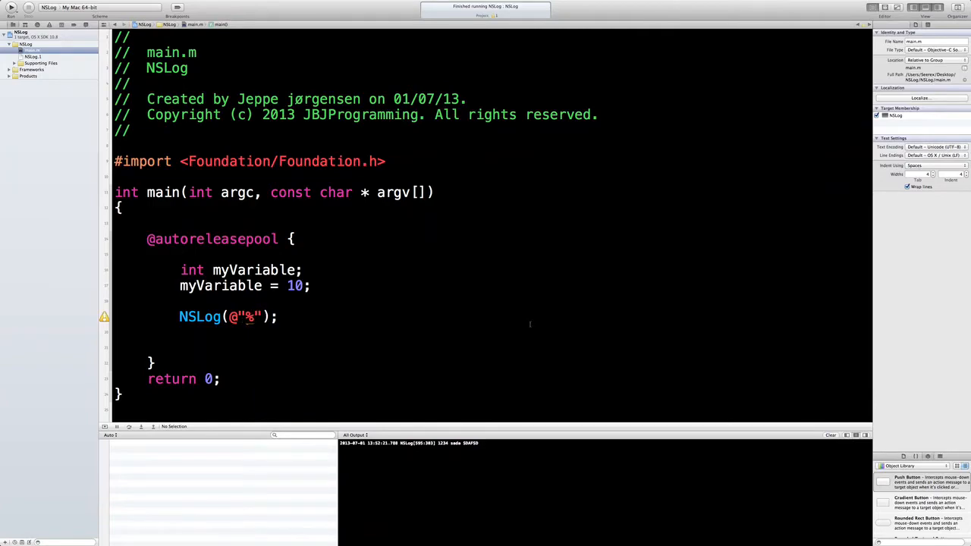
{"action": "type", "text": "i"}
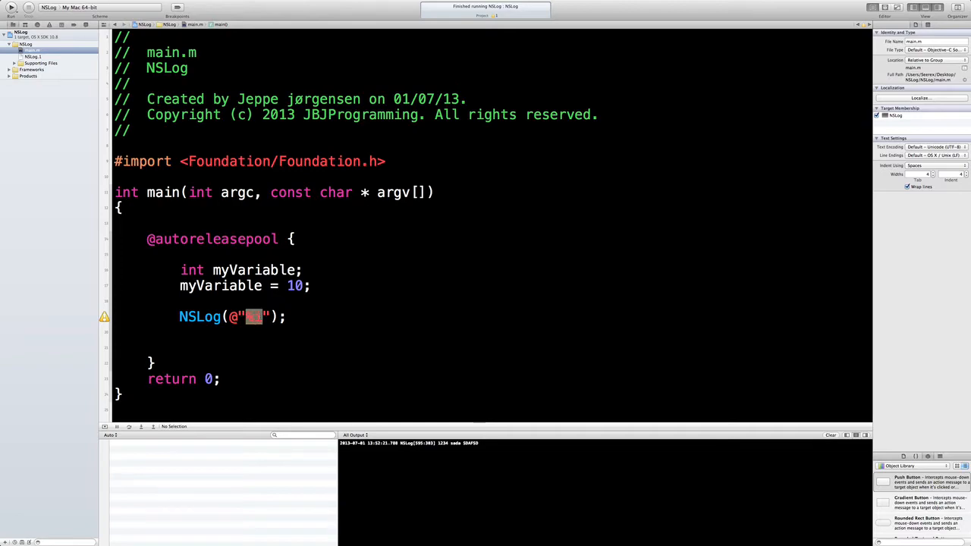
{"action": "type", "text": "%i"}
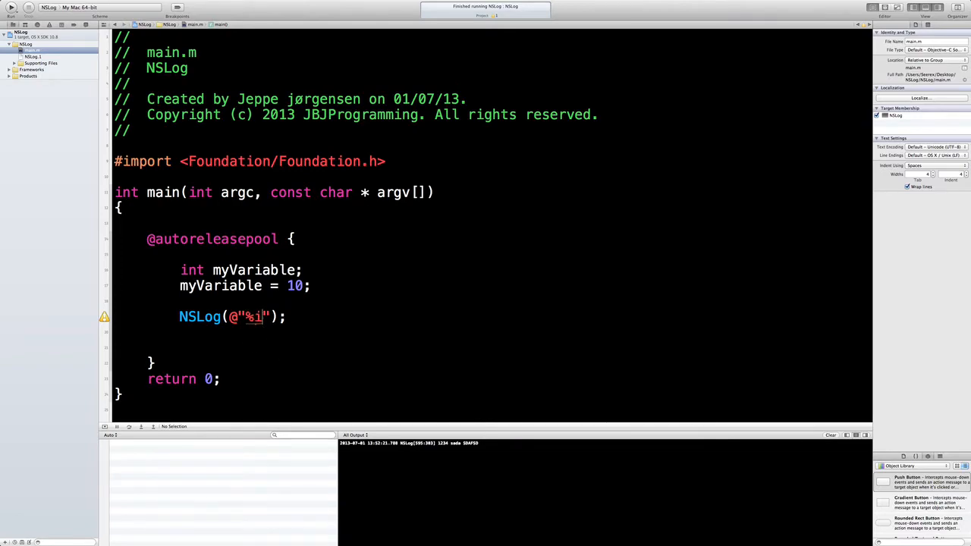
{"action": "key", "text": "backspace"}
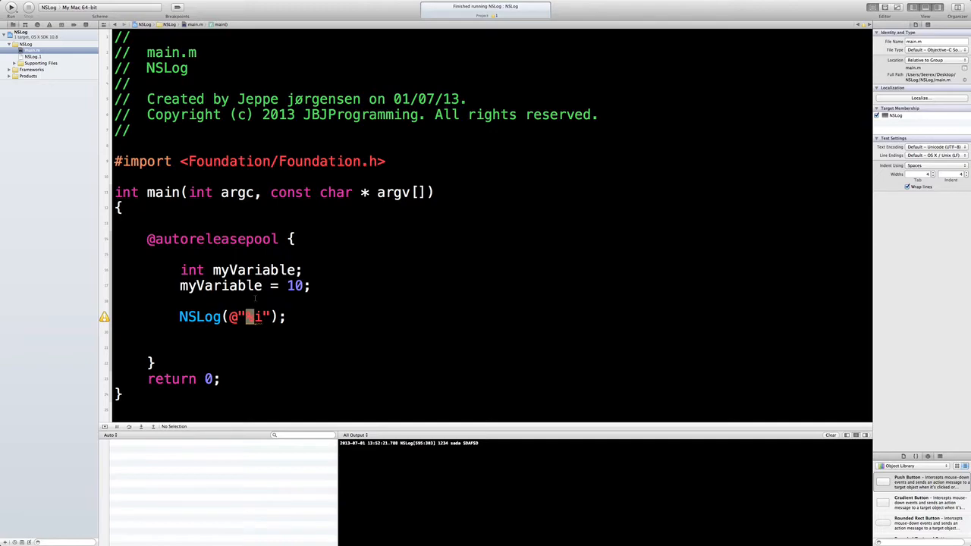
{"action": "type", "text": "%"}
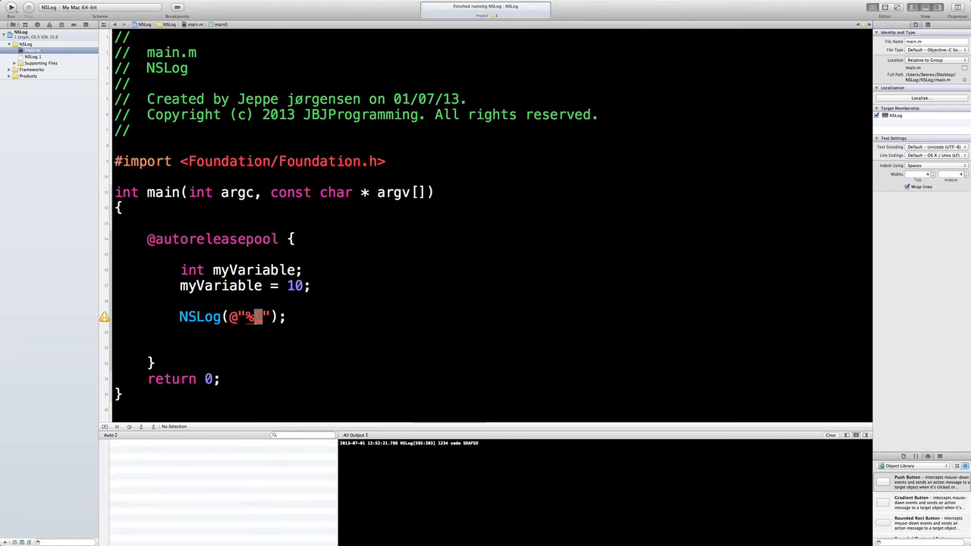
{"action": "type", "text": "i"}
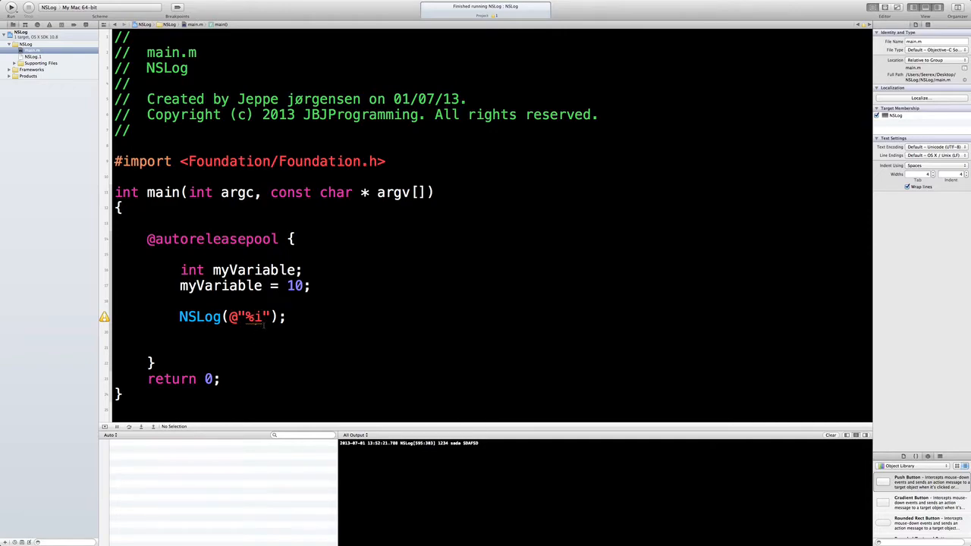
{"action": "double_click", "coordinate": [254, 317]}
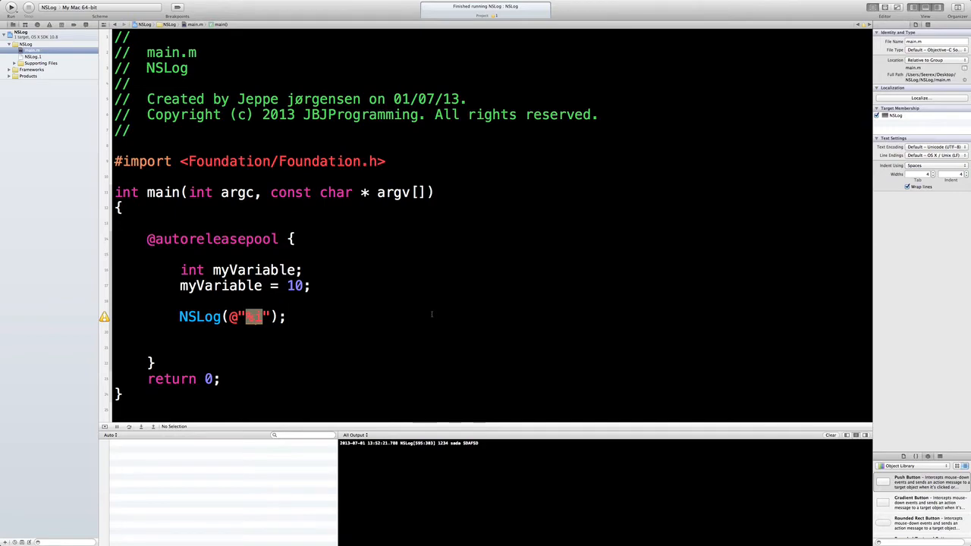
{"action": "type", "text": "%i"}
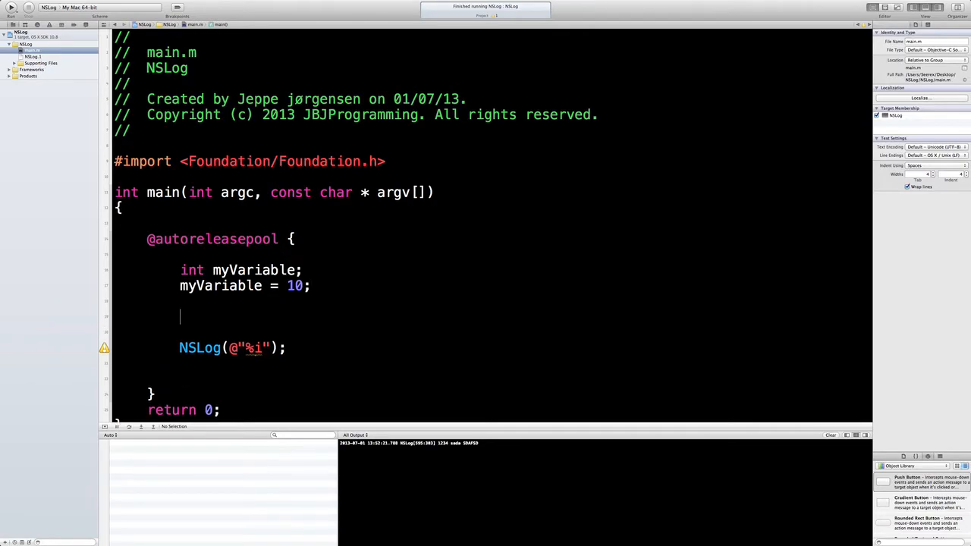
{"action": "type", "text": "int"}
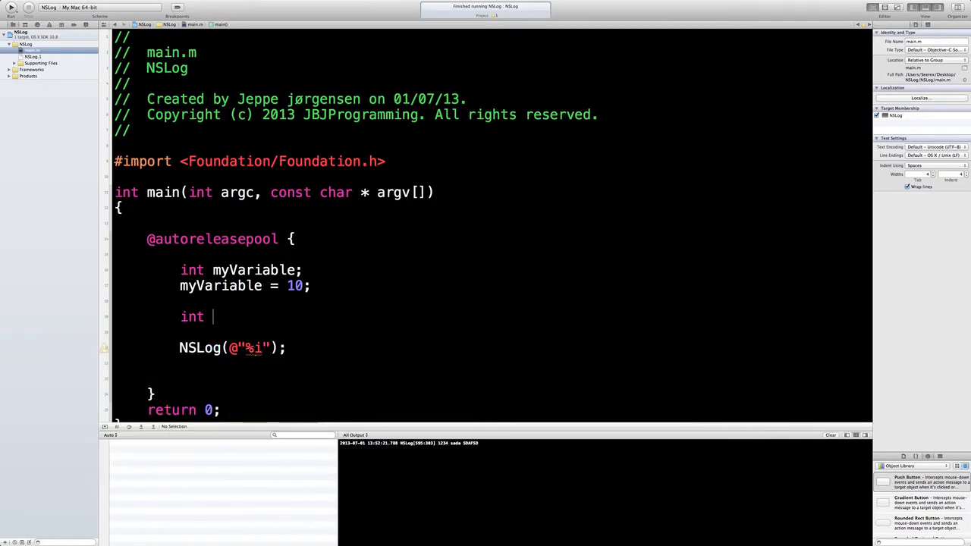
{"action": "type", "text": "anotherVariable;"}
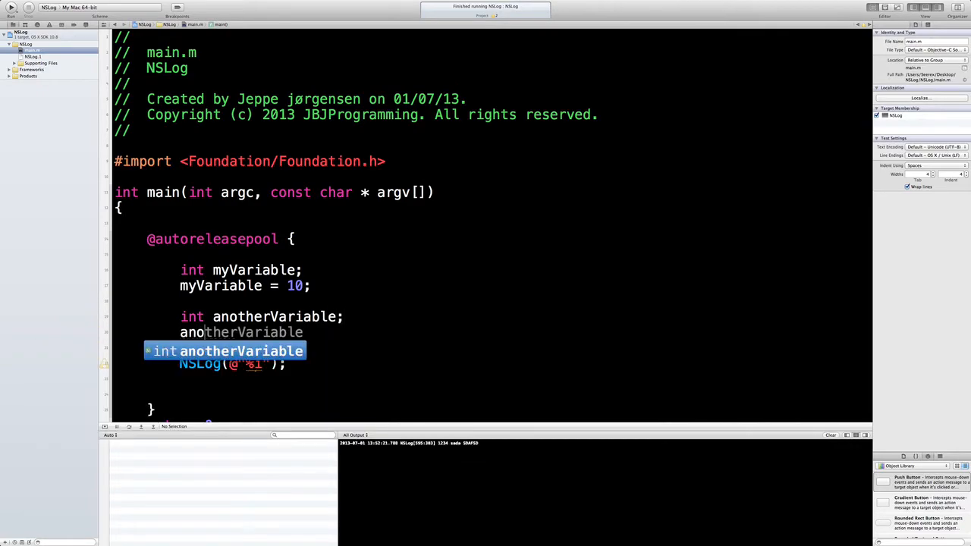
{"action": "type", "text": "= -250;"}
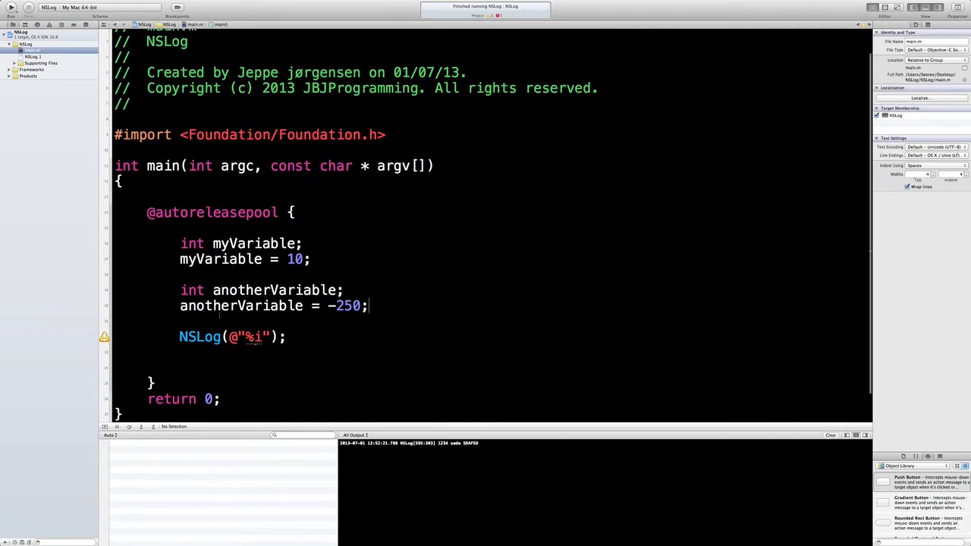
{"action": "left_click_drag", "start_coordinate": [180, 243], "coordinate": [370, 305]}
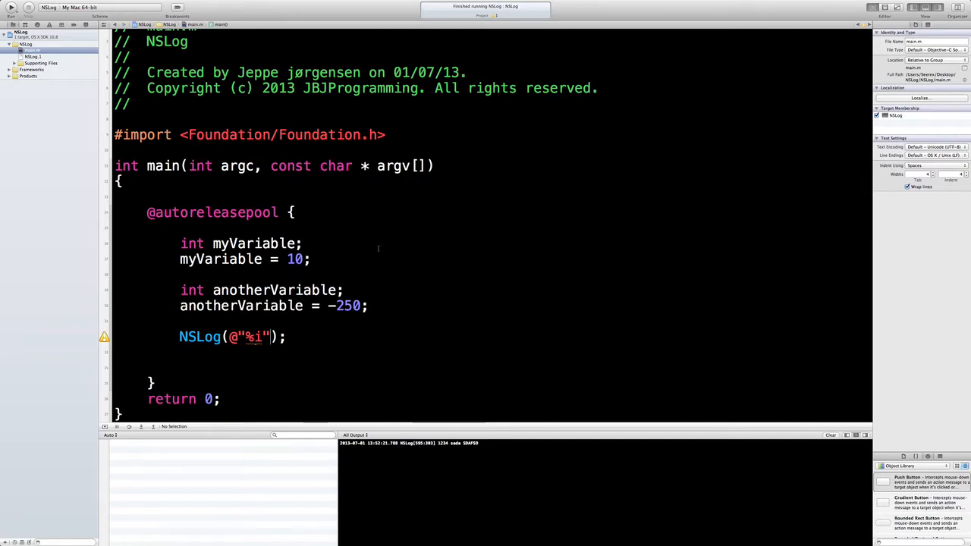
Pass myVariable as the %i argument to NSLog and run, logging 10.
{"action": "type", "text": ","}
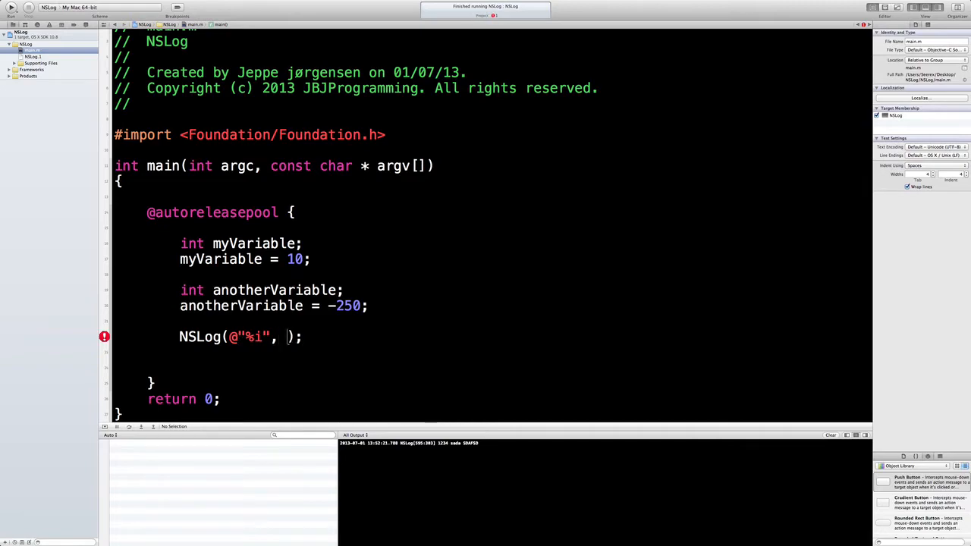
{"action": "type", "text": "myVariable"}
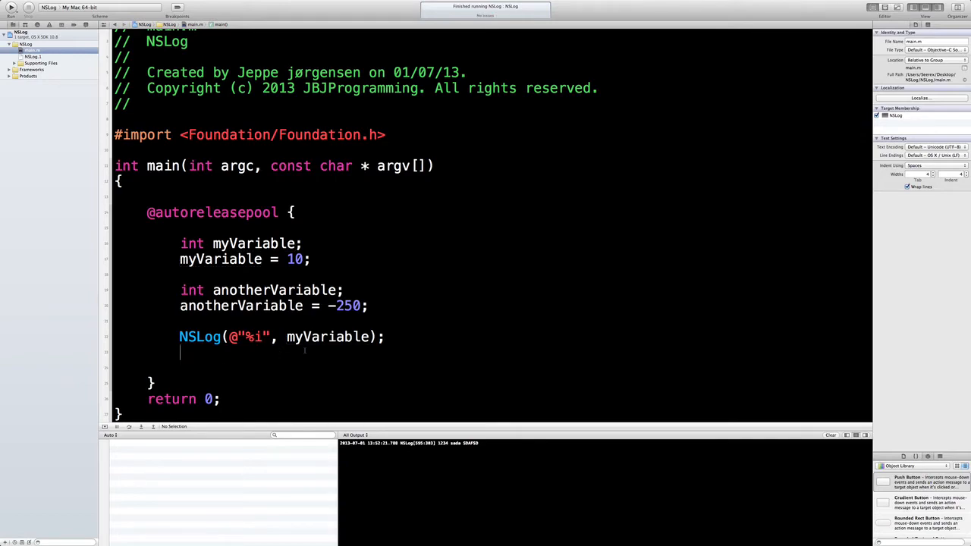
{"action": "double_click", "coordinate": [251, 337]}
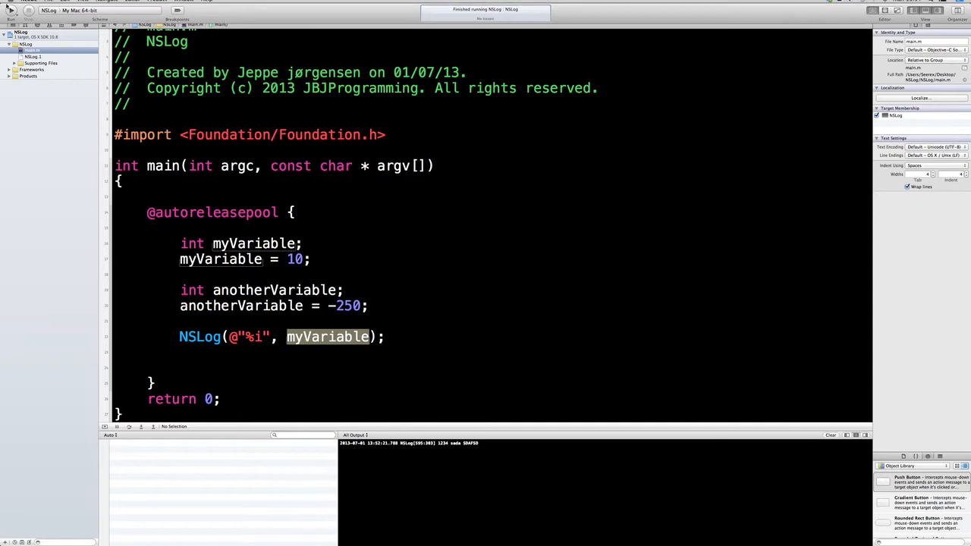
{"action": "left_click", "coordinate": [11, 7]}
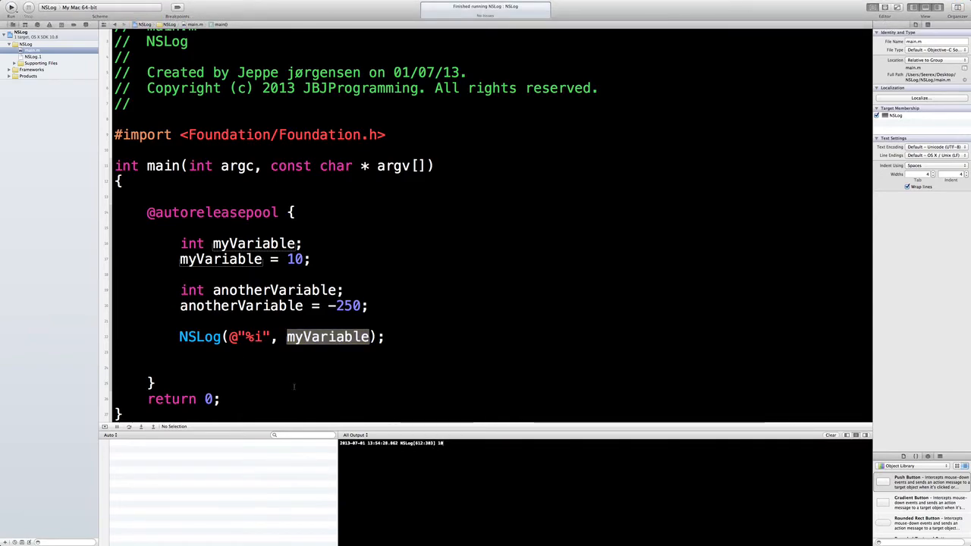
Prefix the format with 'A value is = ', log anotherVariable instead, and run to show -250.
{"action": "left_click", "coordinate": [768, 347]}
{"action": "type", "text": "A value is = "}
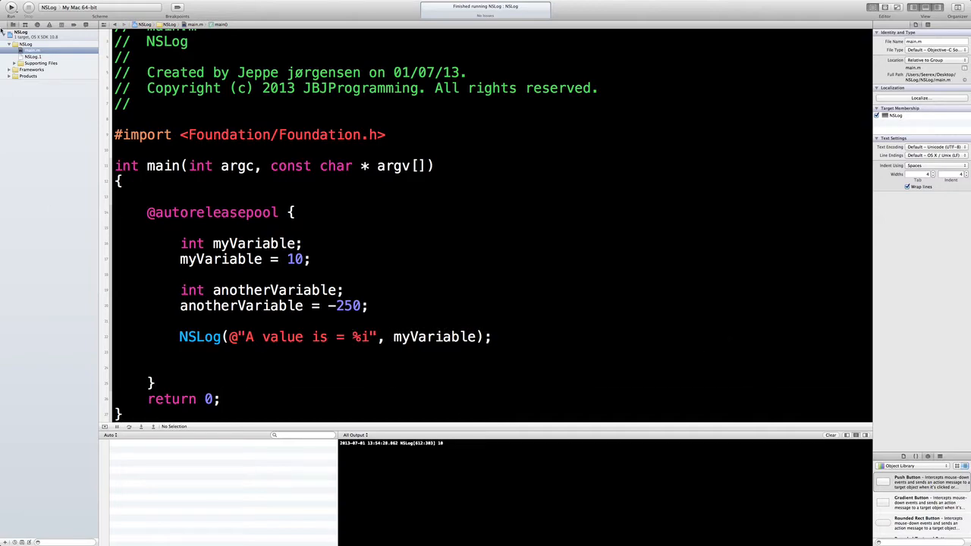
{"action": "left_click", "coordinate": [10, 8]}
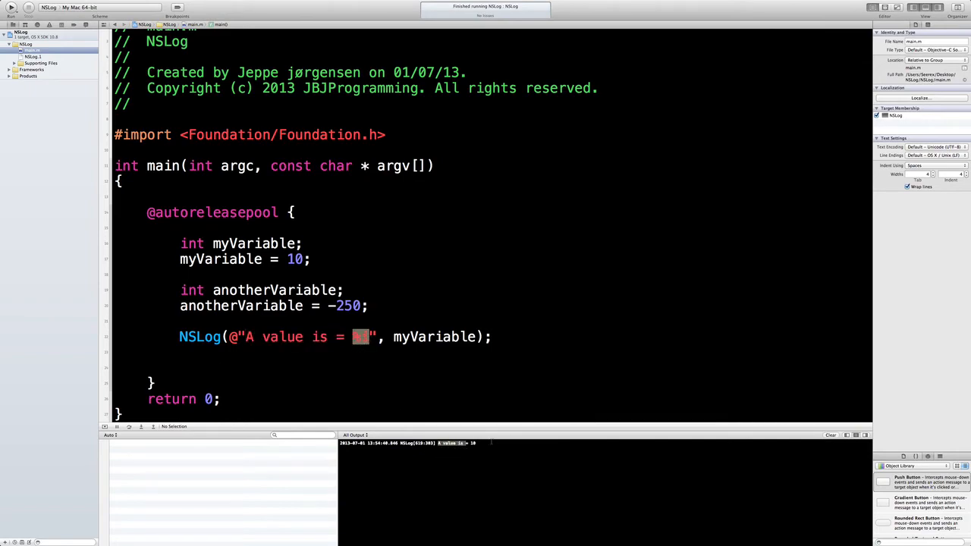
{"action": "type", "text": "%i"}
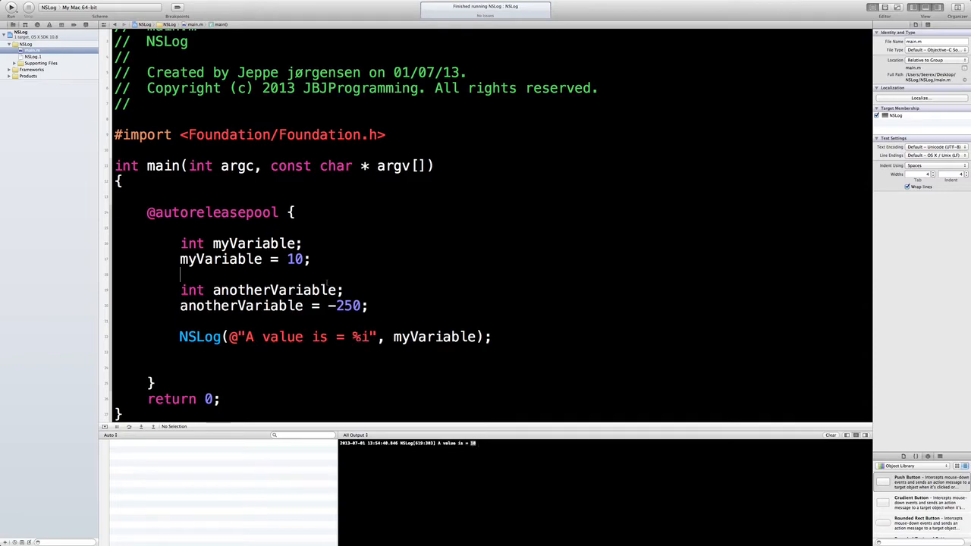
{"action": "double_click", "coordinate": [433, 337]}
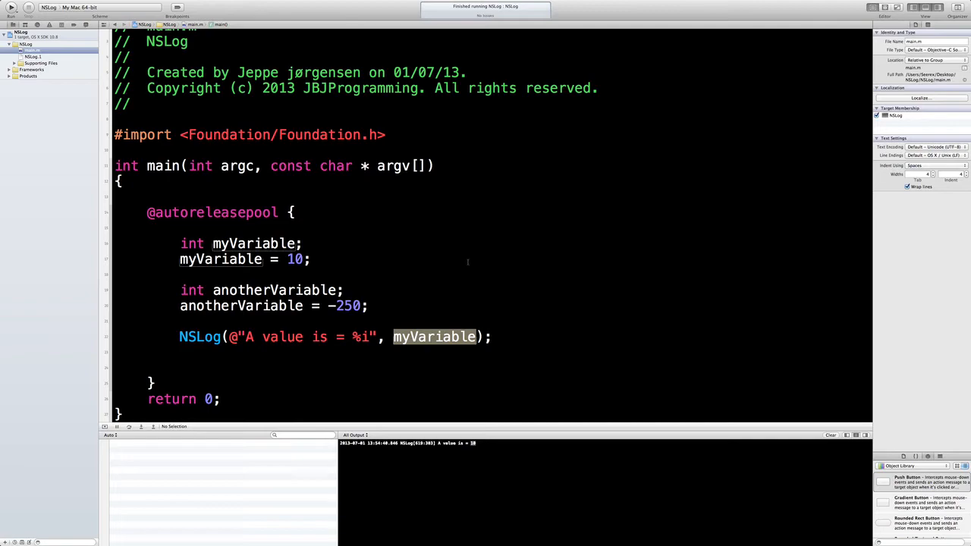
{"action": "type", "text": "anotherVariable"}
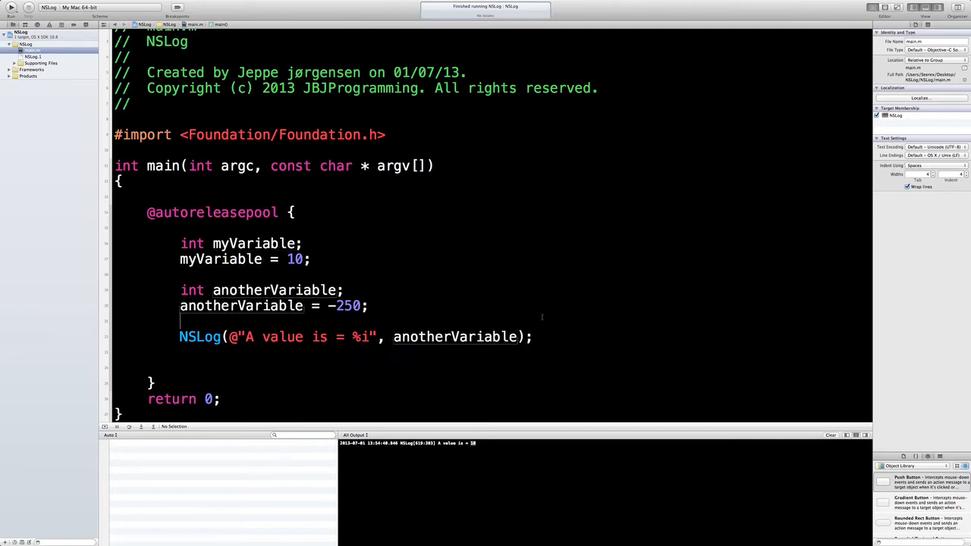
{"action": "left_click", "coordinate": [10, 7]}
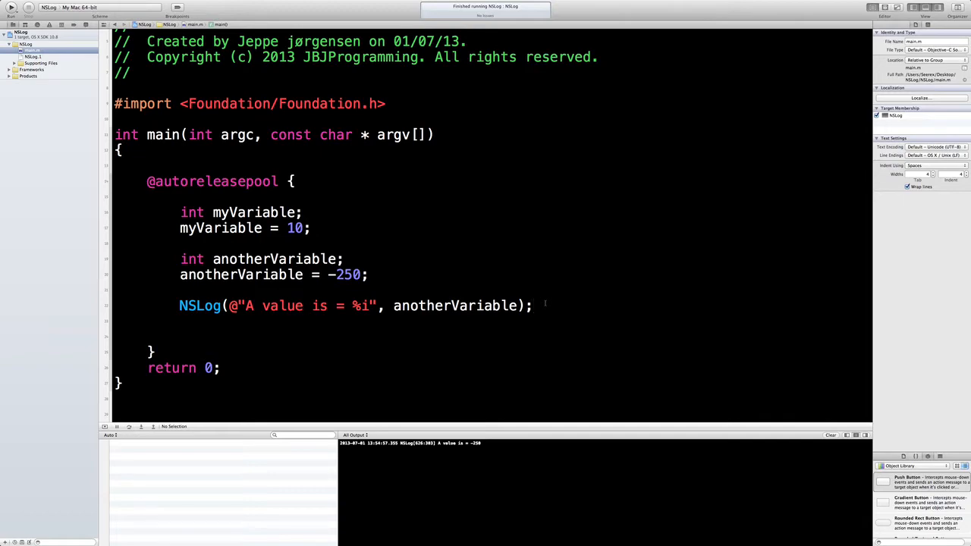
Below the first NSLog, declare int thirdVariable and assign it 243.
{"action": "scroll", "scroll_direction": "down", "scroll_amount": 3}
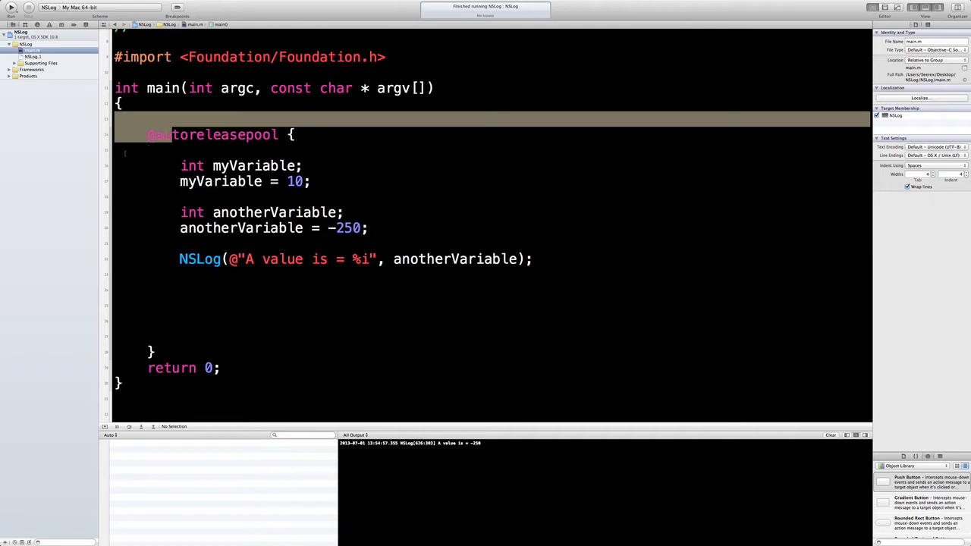
{"action": "scroll", "scroll_direction": "up", "scroll_amount": 3}
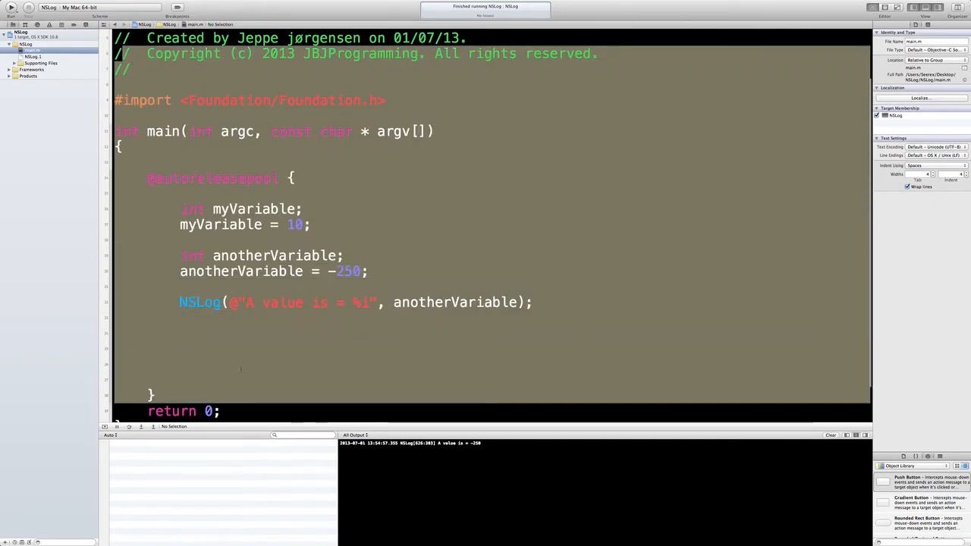
{"action": "scroll", "scroll_direction": "up", "scroll_amount": 3}
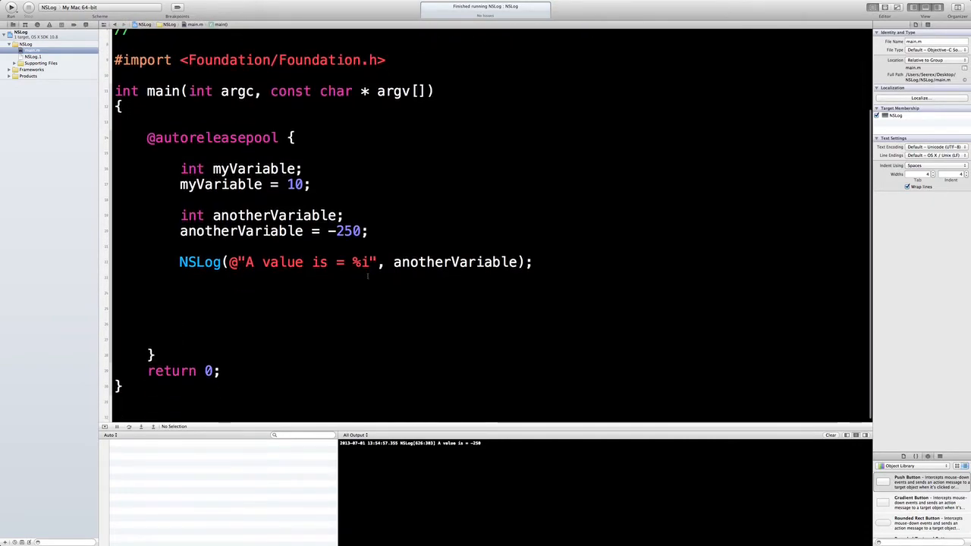
{"action": "type", "text": "int"}
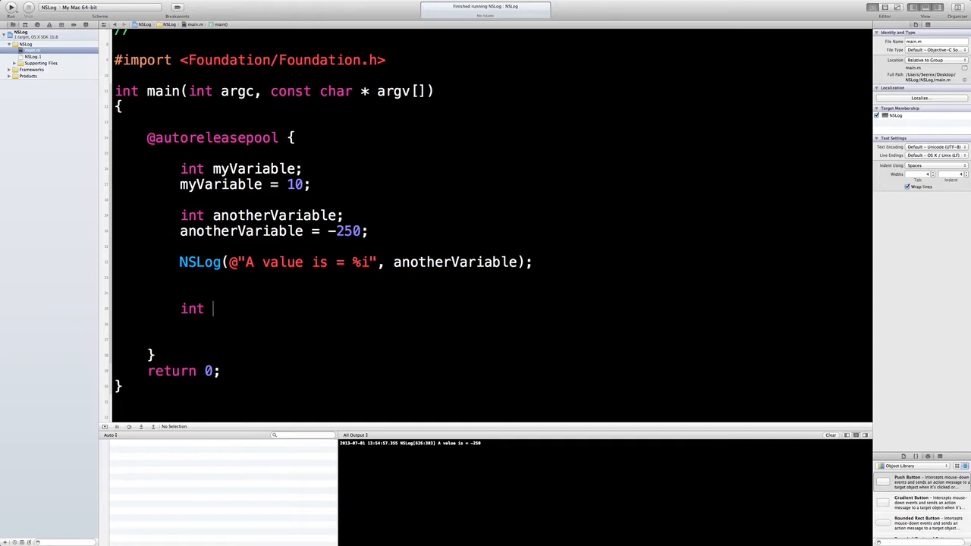
{"action": "type", "text": "thirdVariable;"}
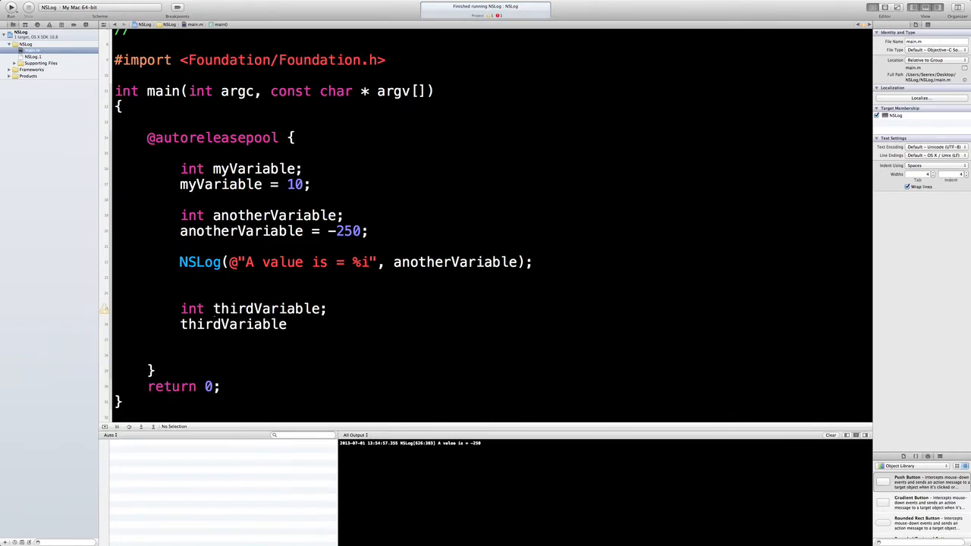
{"action": "type", "text": "= 243;"}
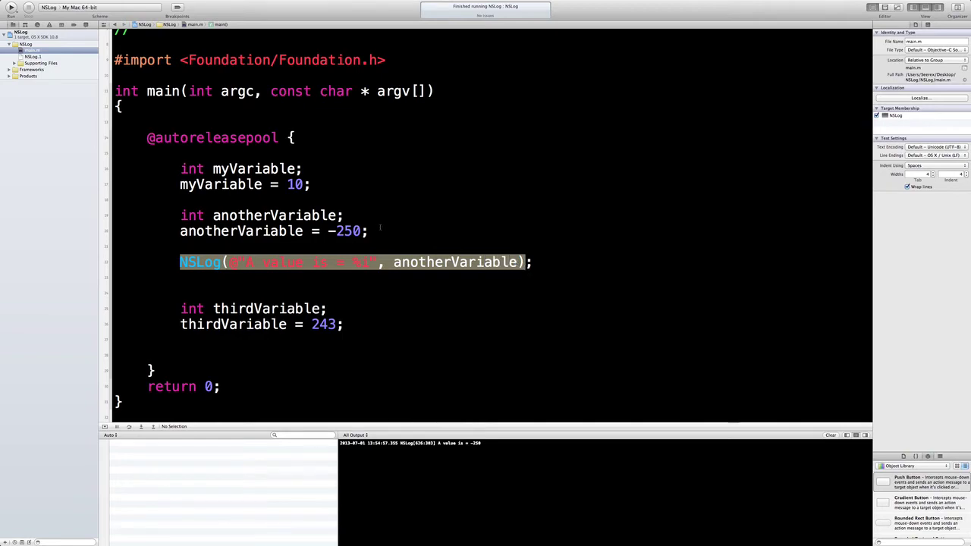
Highlight the log statement and thirdVariable, then place the cursor after the assignment.
{"action": "left_click_drag", "start_coordinate": [180, 168], "coordinate": [369, 231]}
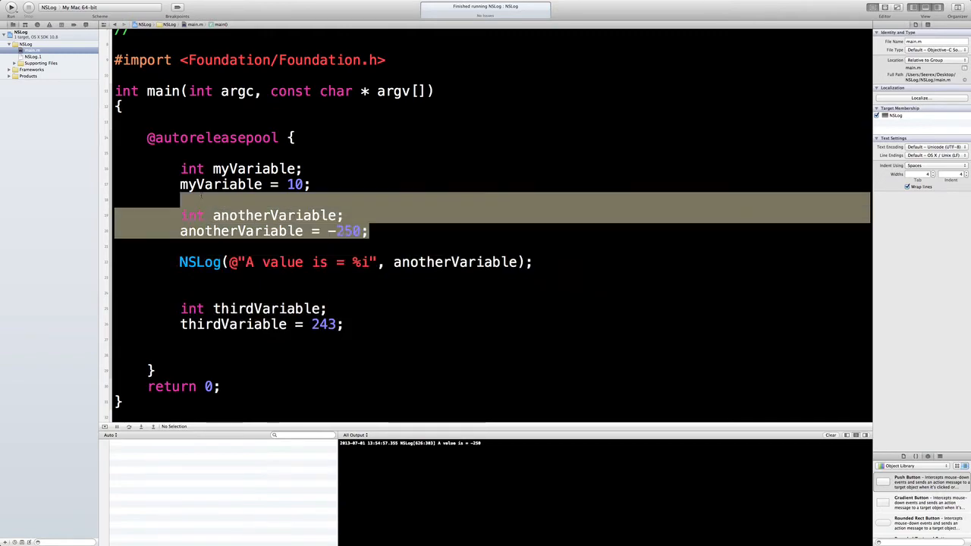
{"action": "double_click", "coordinate": [266, 308]}
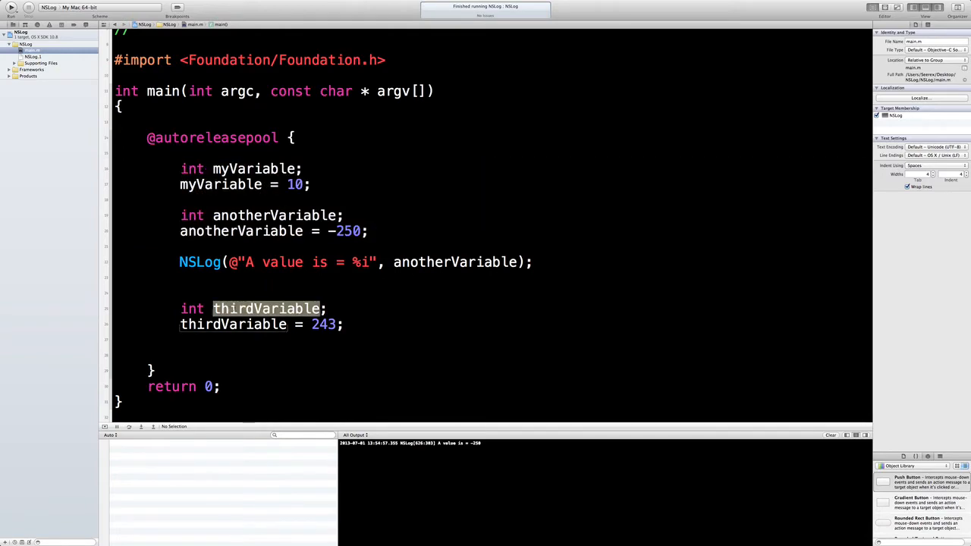
{"action": "left_click", "coordinate": [349, 324]}
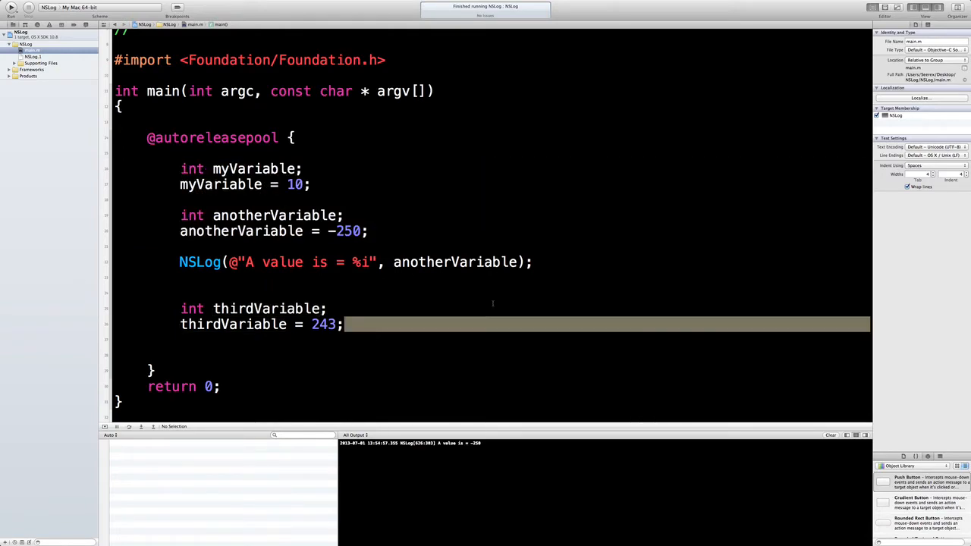
Add NSLog(@"%i", thirdVariable); and run the program so it prints 243.
{"action": "type", "text": "NSLog(@\"%i"}
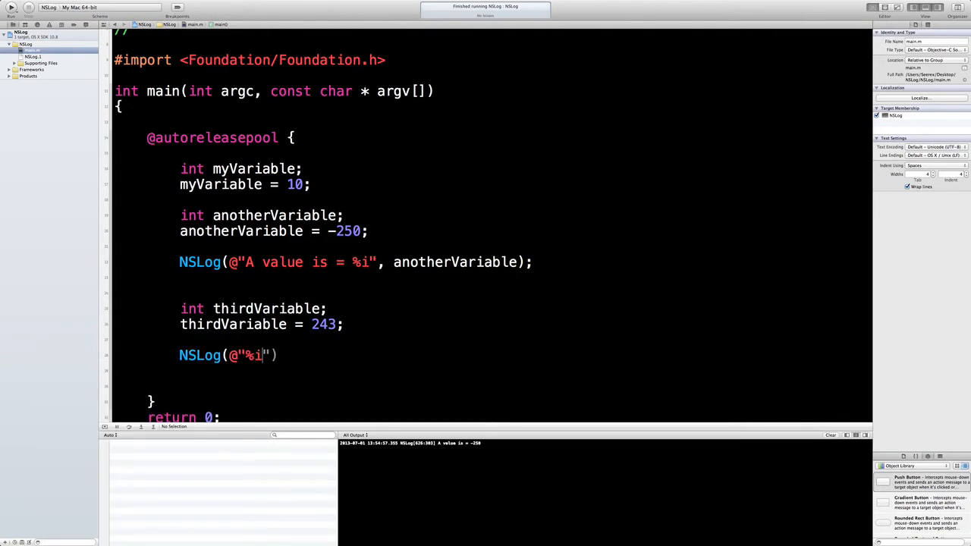
{"action": "type", "text": ", thirdVariable"}
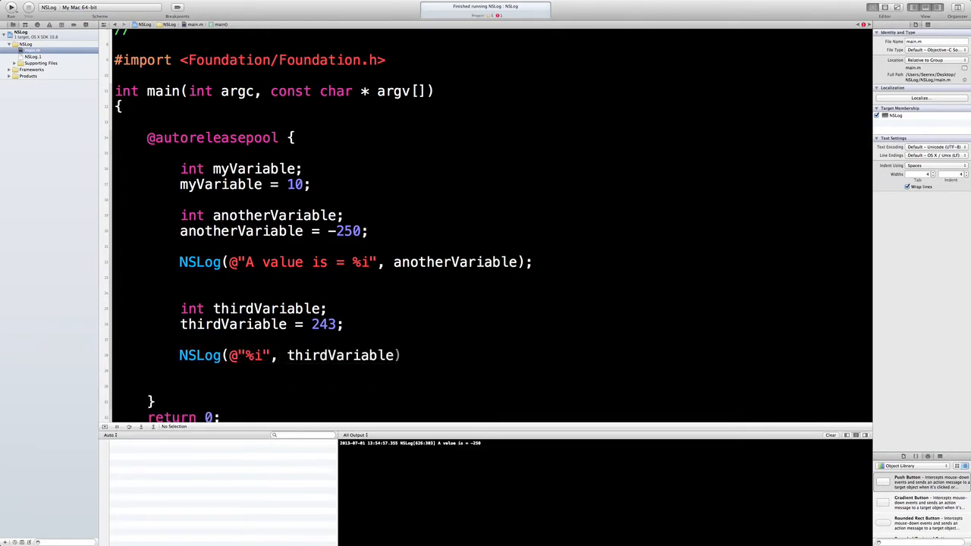
{"action": "type", "text": ";"}
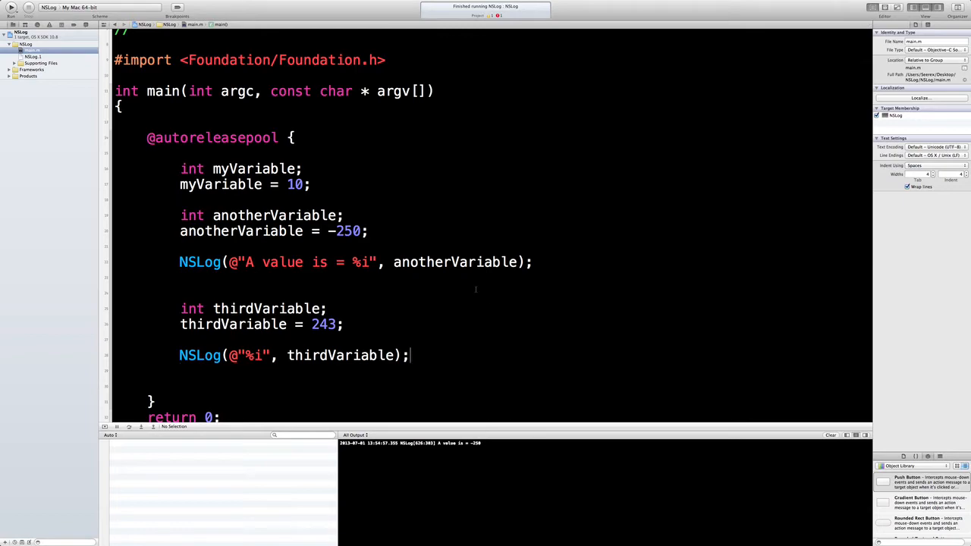
{"action": "left_click", "coordinate": [10, 7]}
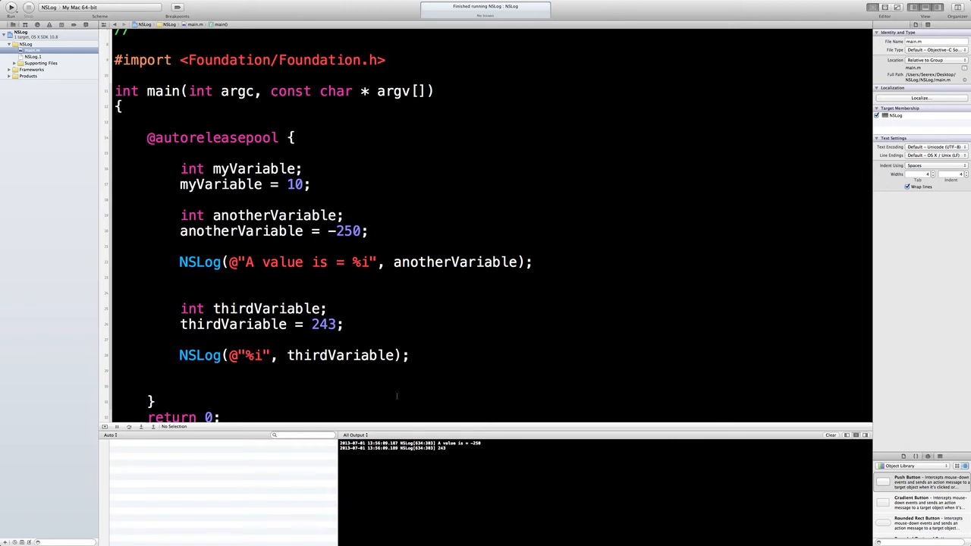
{"action": "left_click", "coordinate": [344, 324]}
{"action": "type", "text": "NSL"}
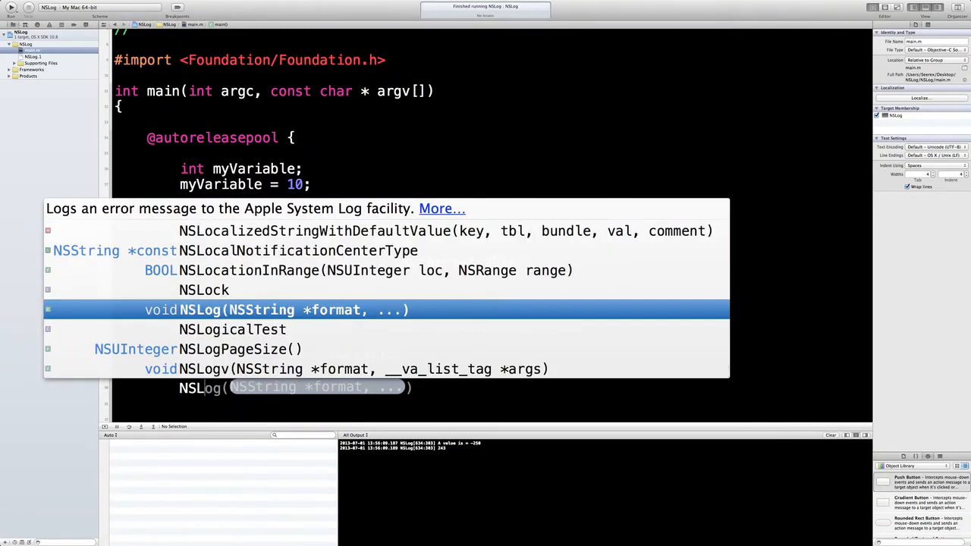
{"action": "mouse_move", "coordinate": [257, 310]}
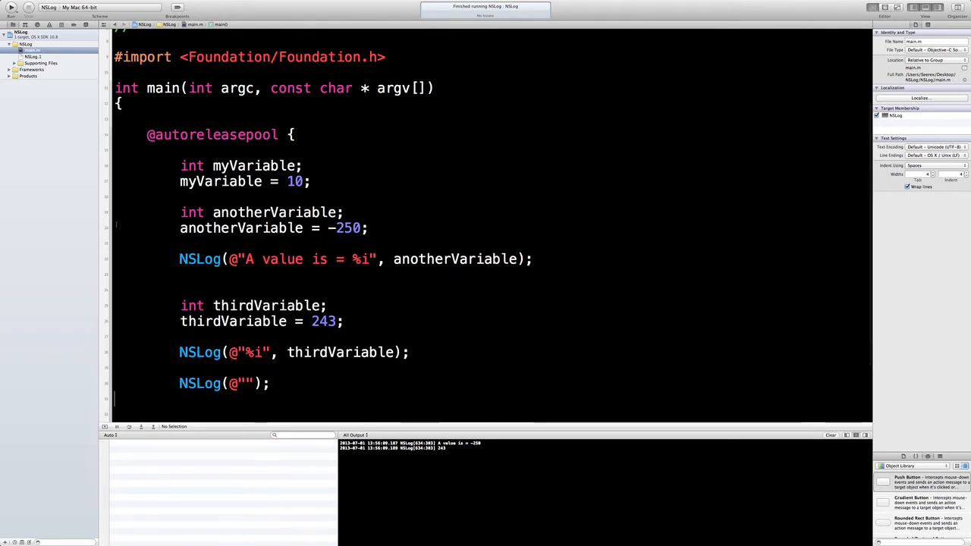
Add NSLog(@"A final NSLog"); and run to print the final message.
{"action": "scroll", "scroll_direction": "down", "scroll_amount": 3}
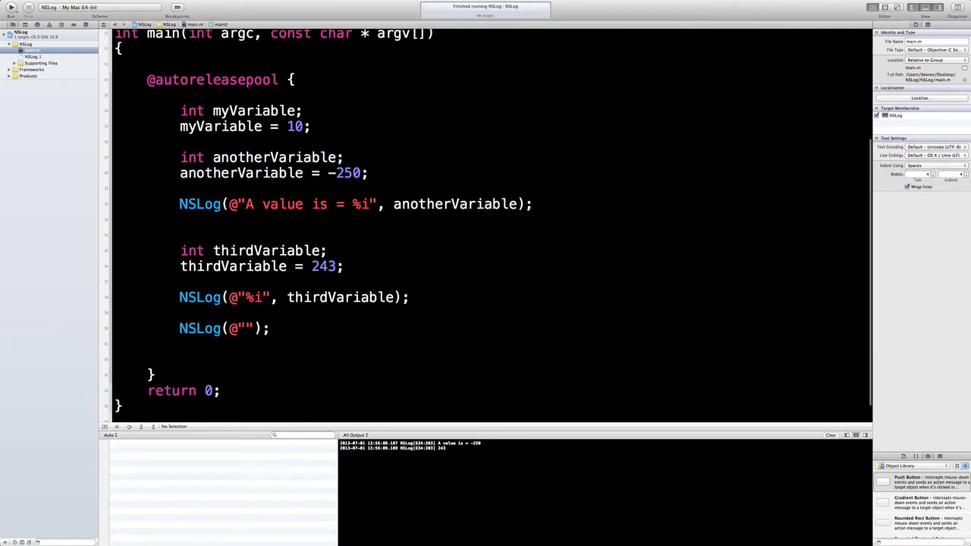
{"action": "type", "text": "A final"}
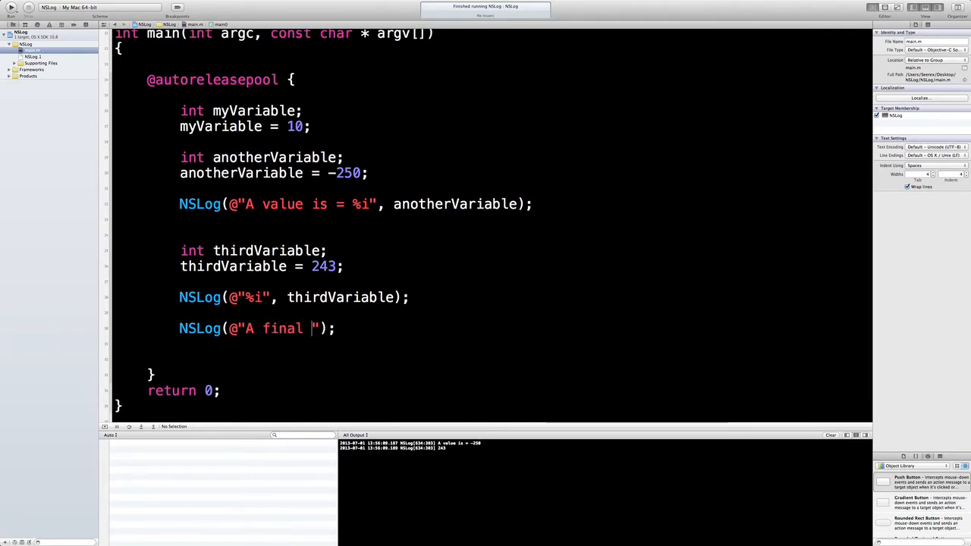
{"action": "type", "text": "NSLol"}
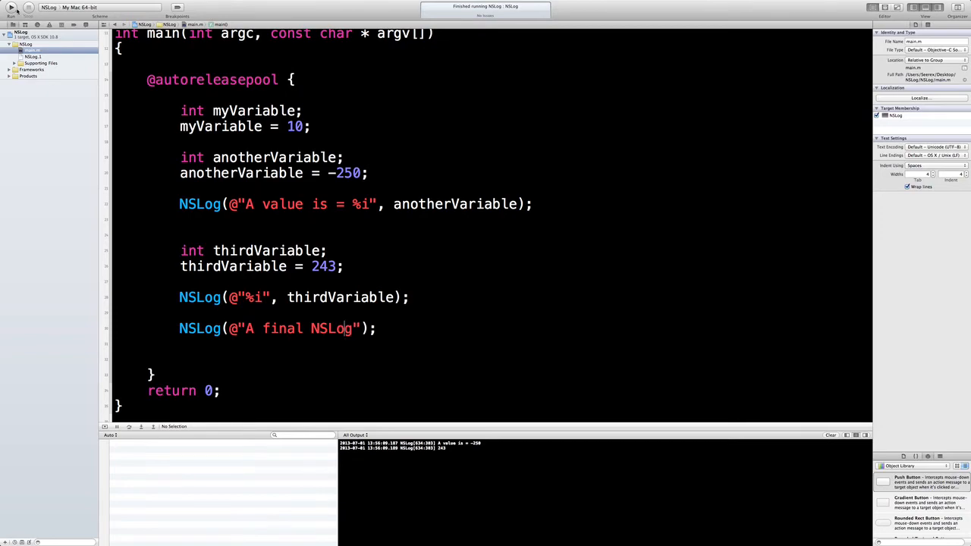
{"action": "left_click", "coordinate": [11, 6]}
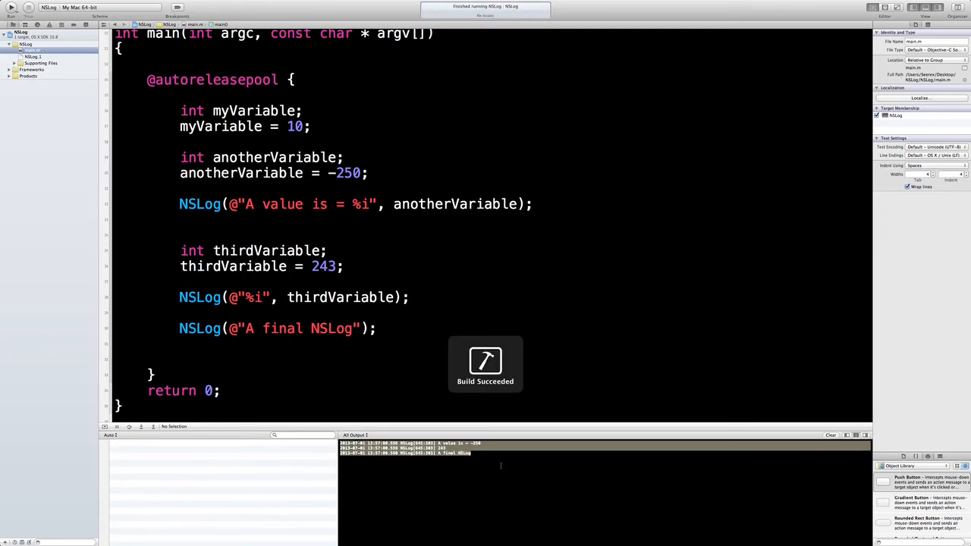